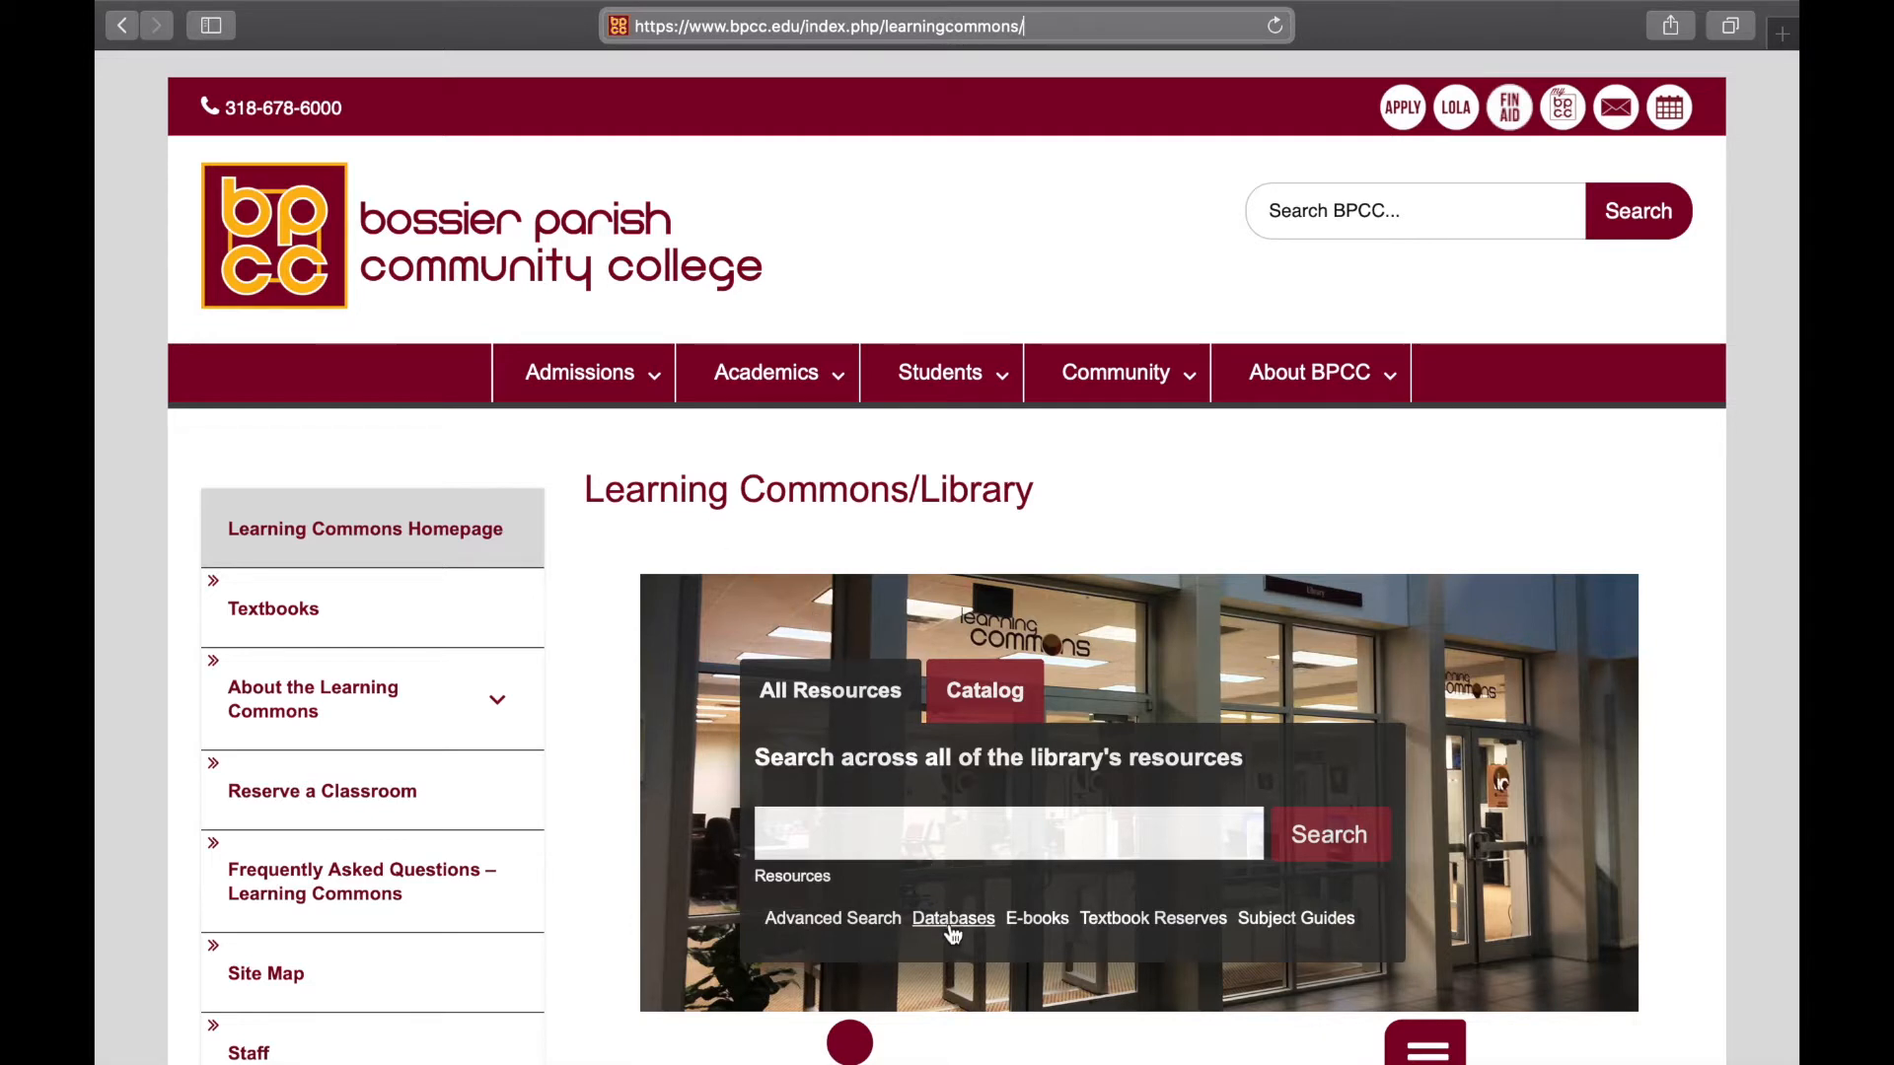
mouse_move(952, 928)
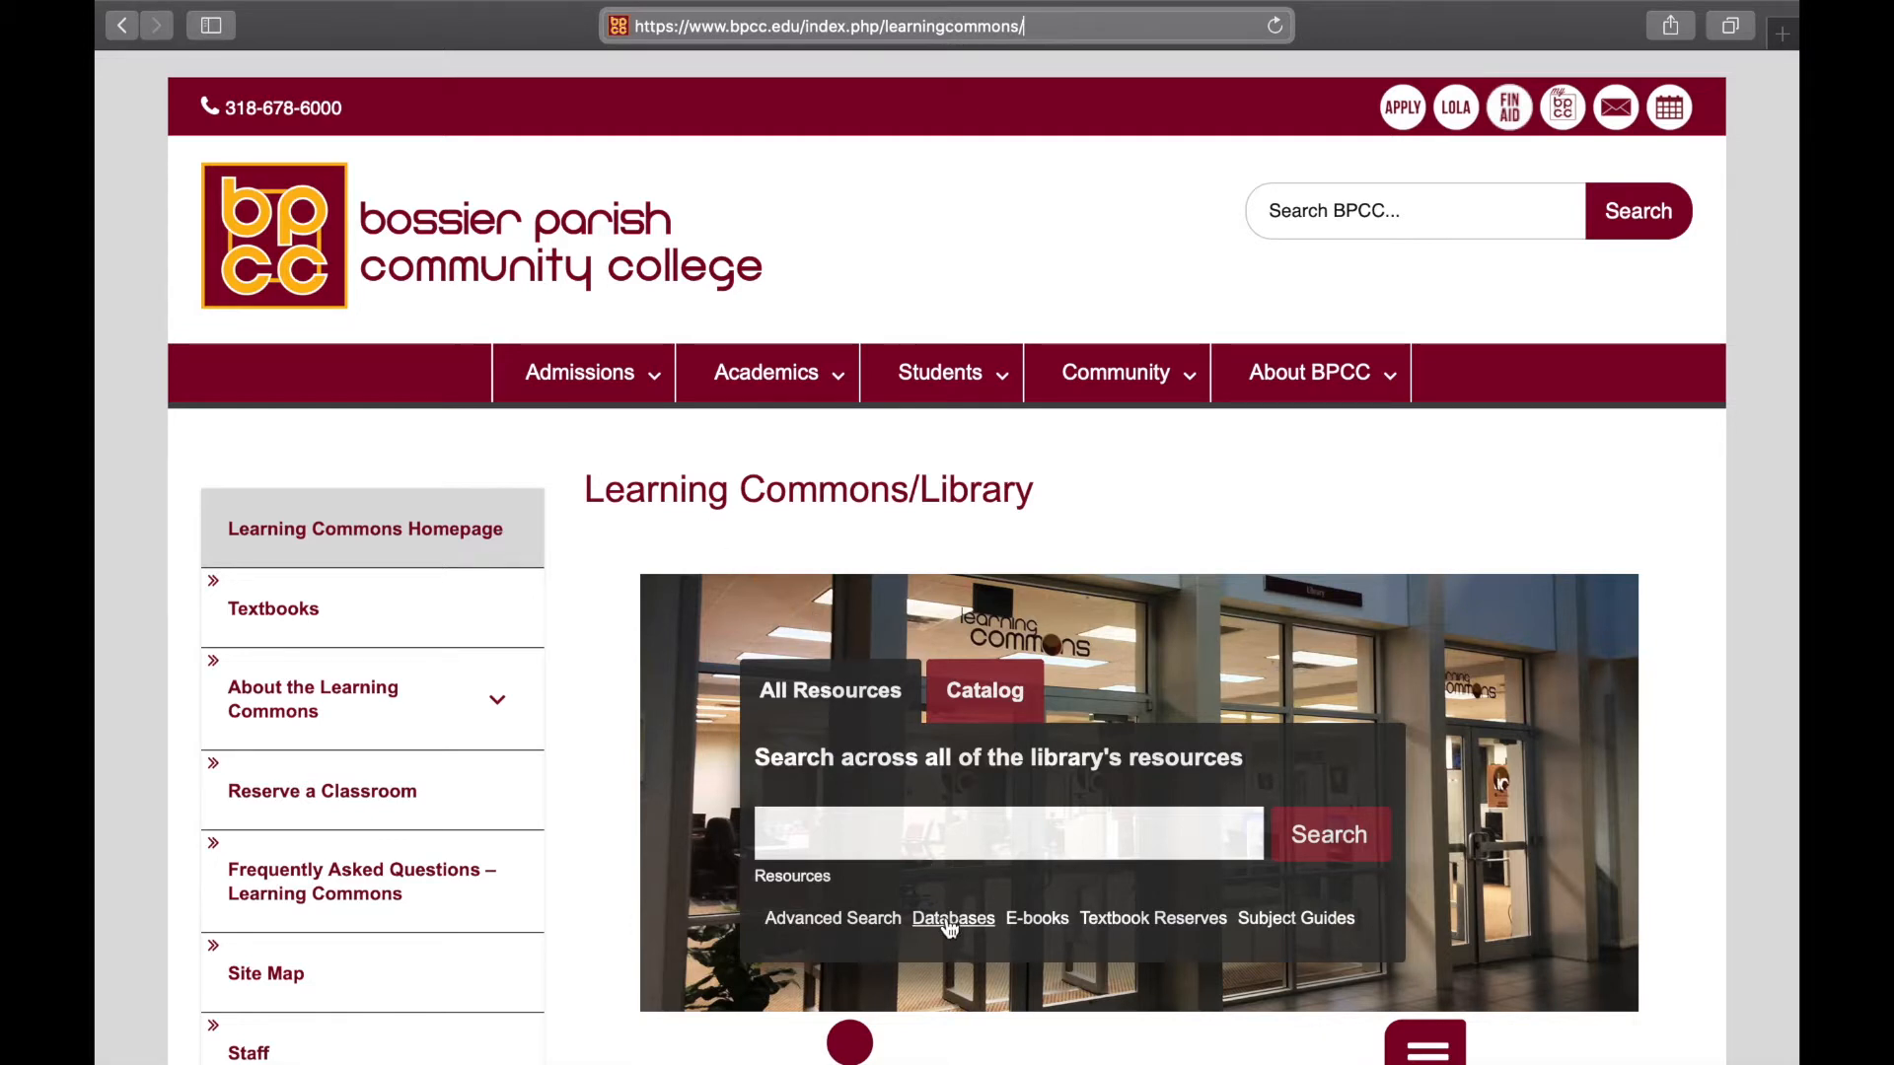
Open the BPCC A-Z Databases list in a new tab from the Databases link.
left_click(953, 919)
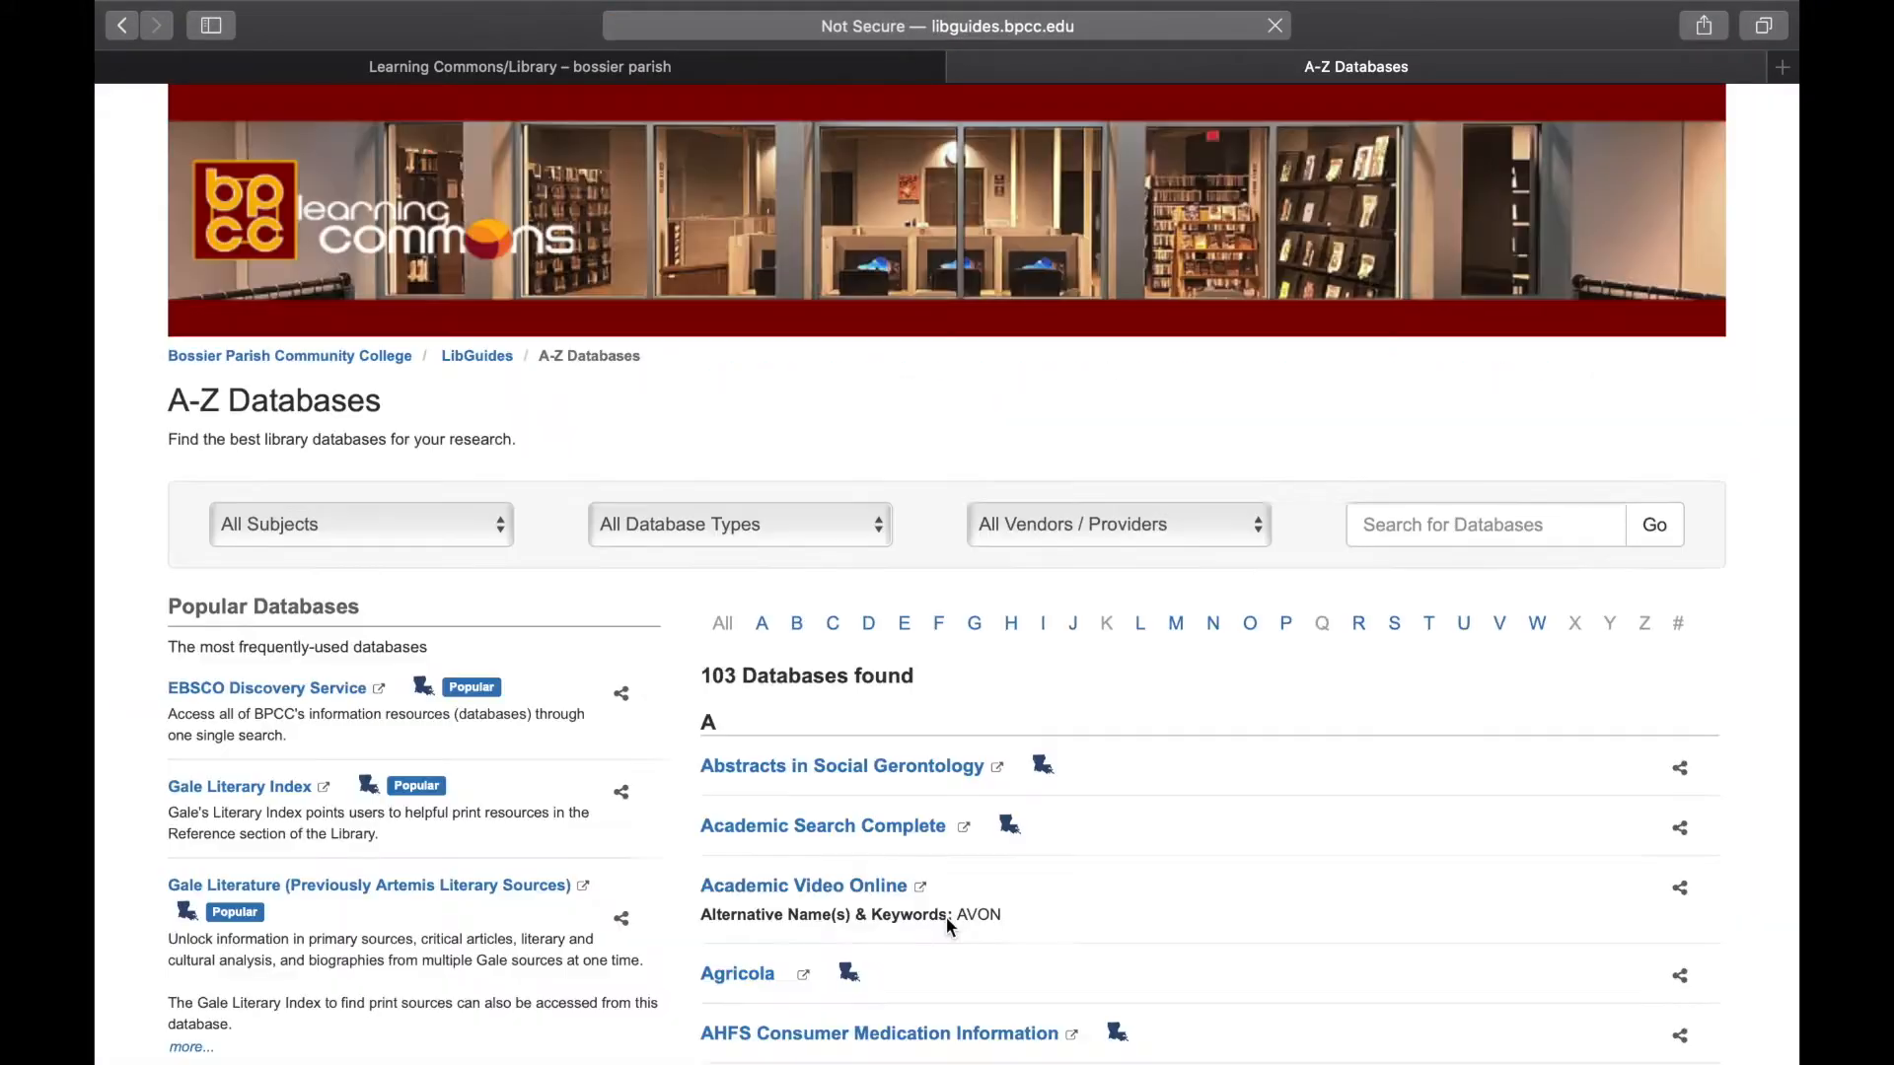
Browse the Subjects, Database Types and Vendors filters, then list databases for All letters.
left_click(361, 524)
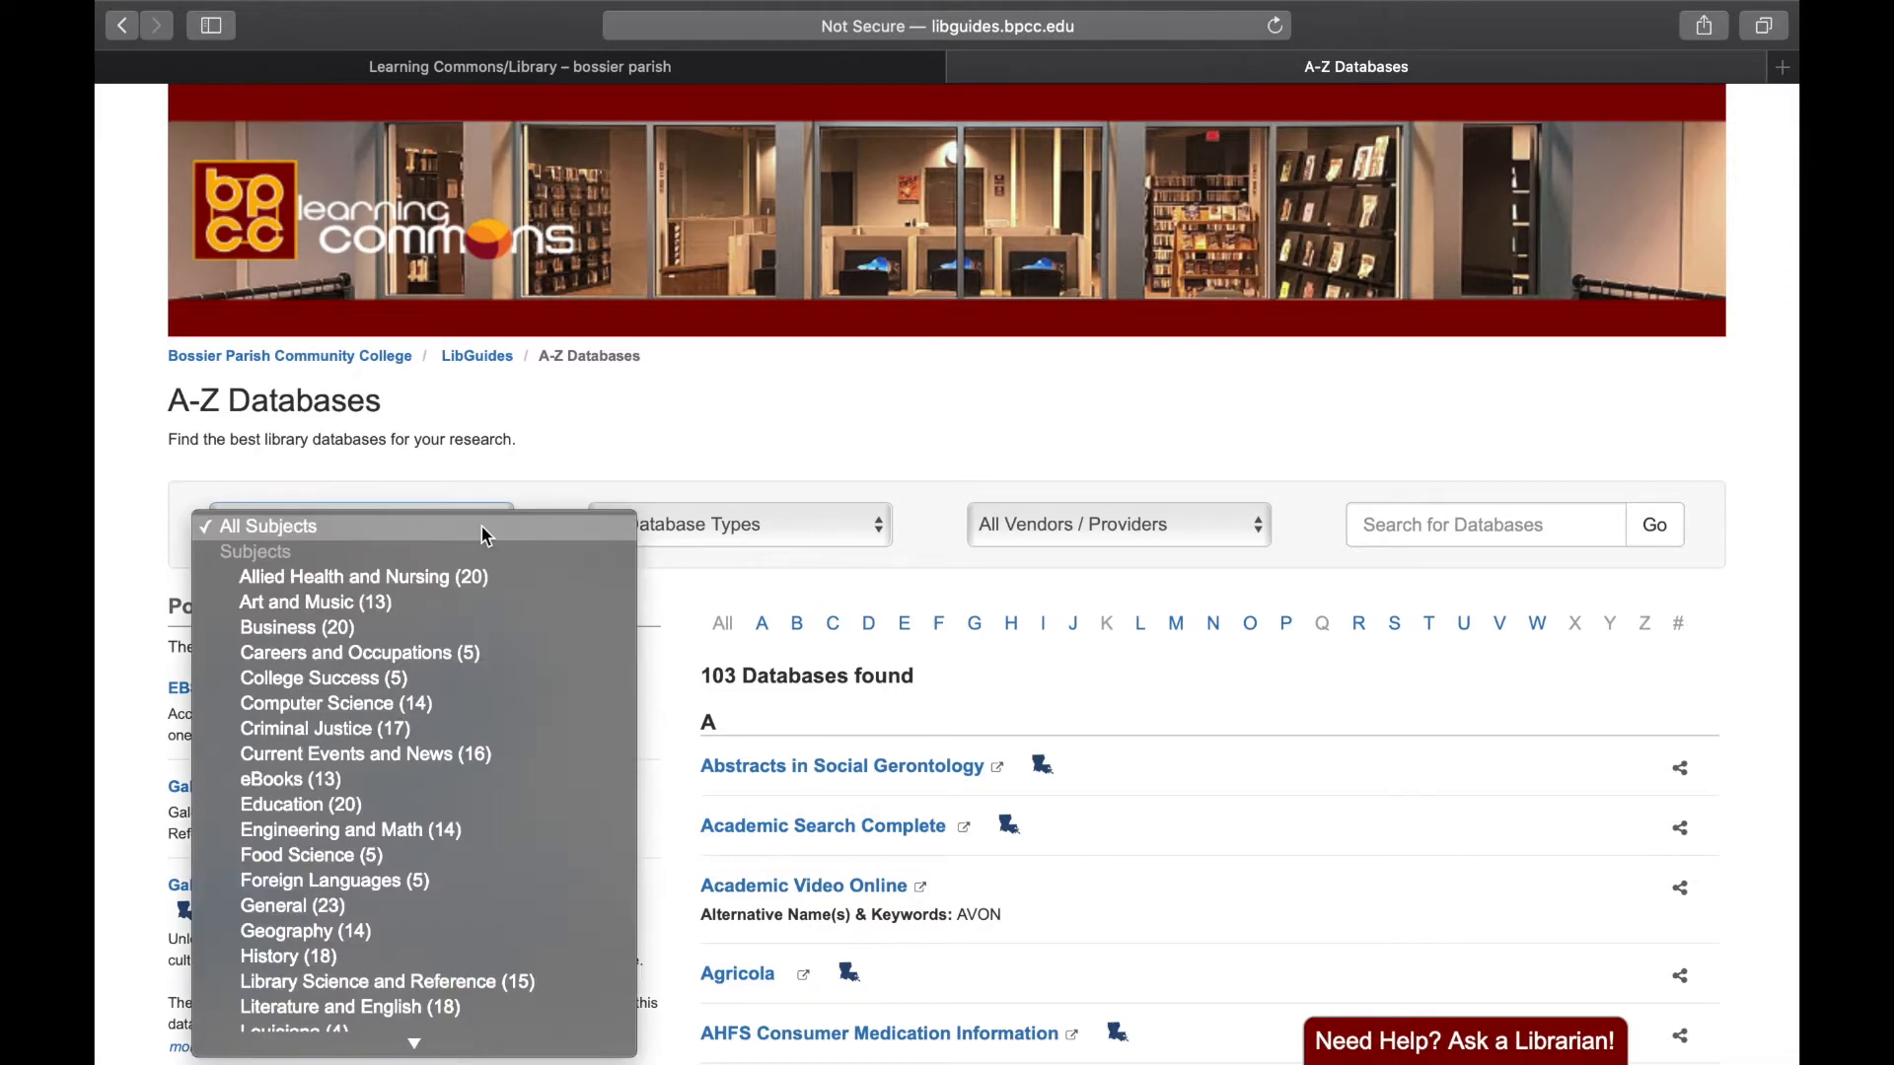
left_click(739, 524)
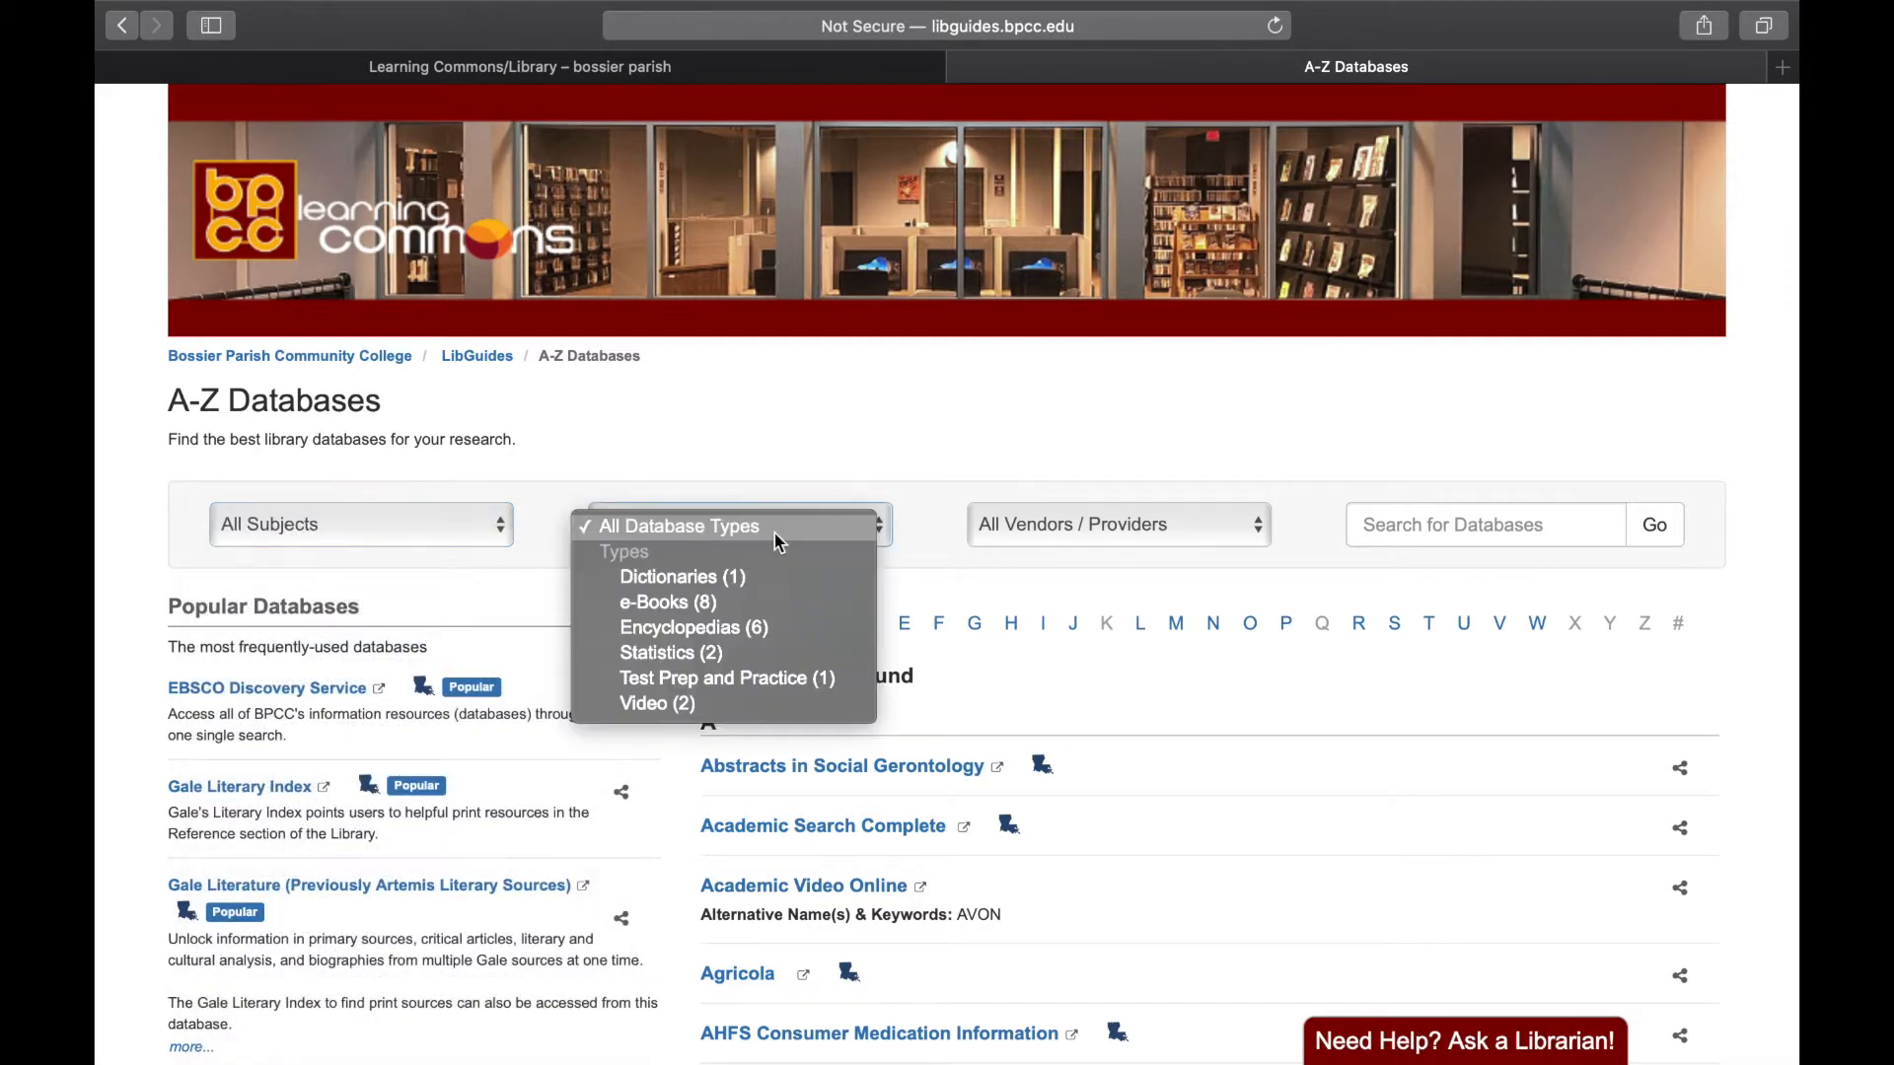
left_click(1118, 525)
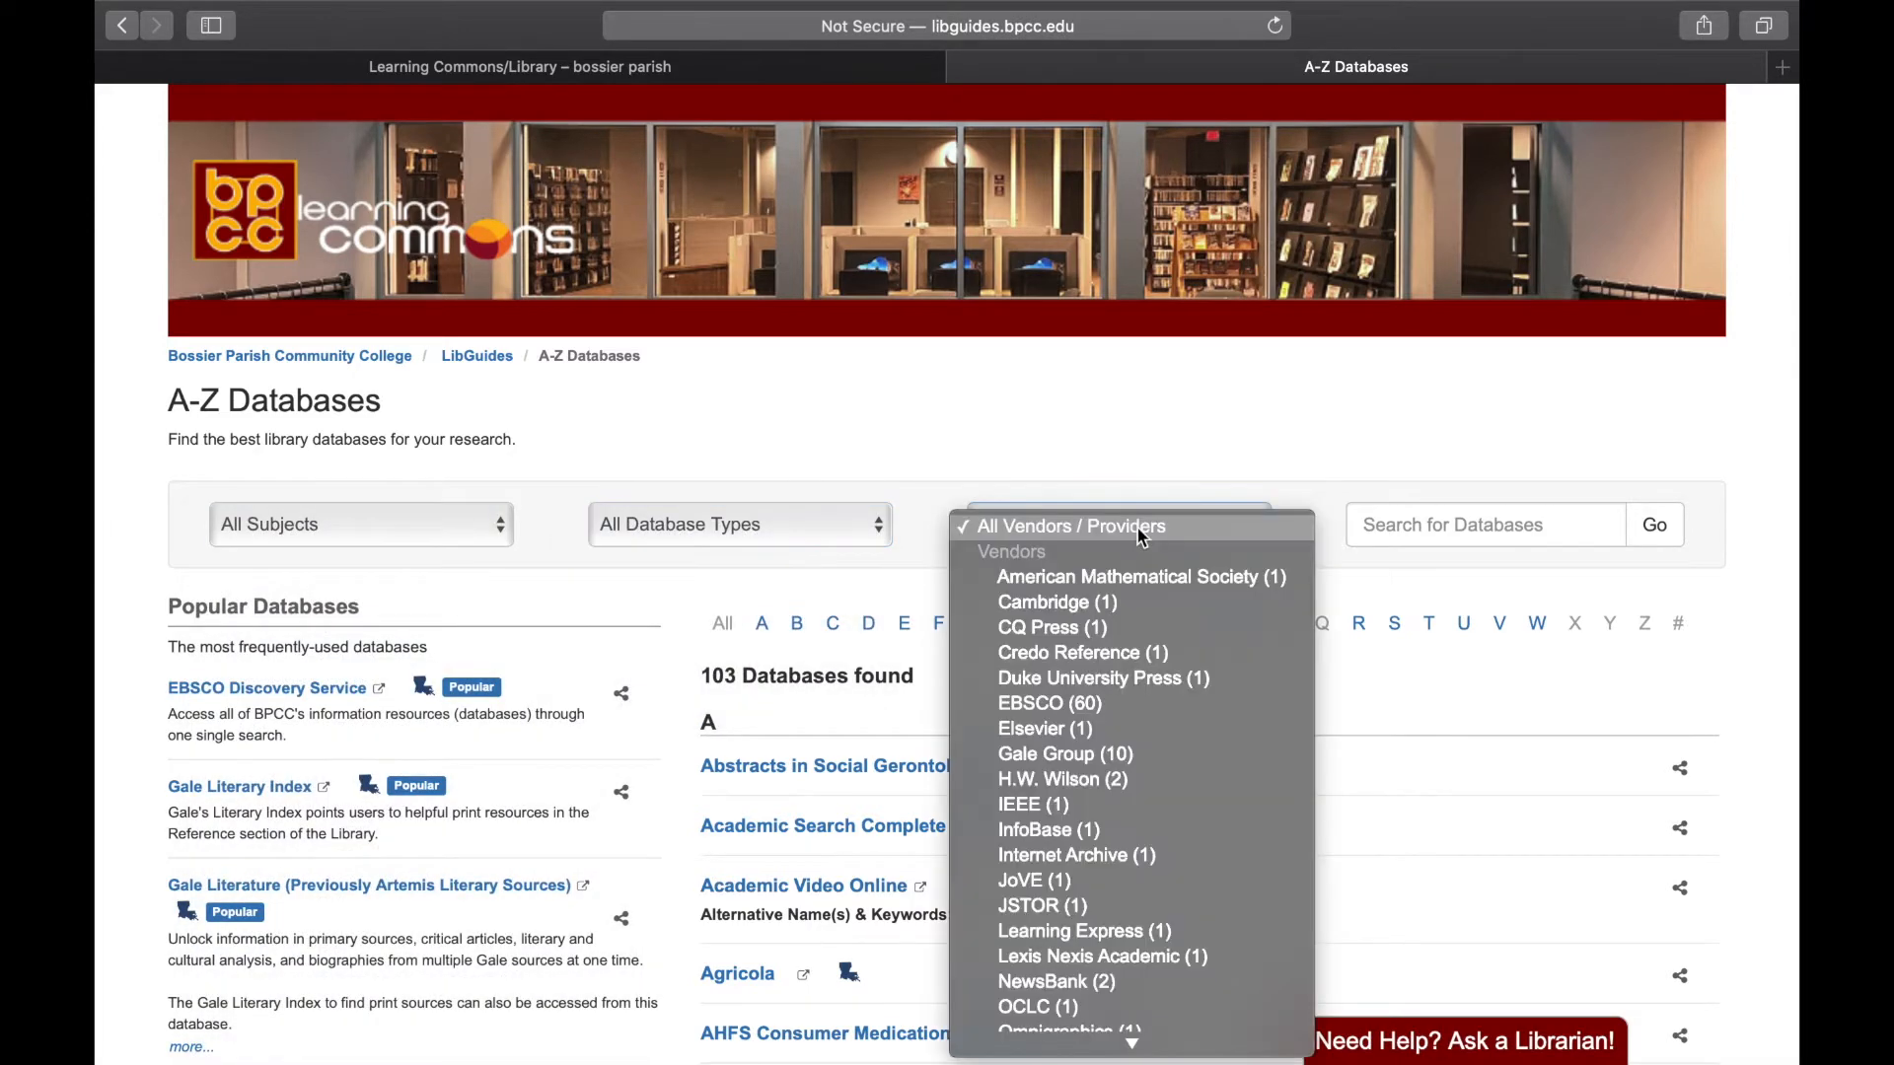
left_click(1072, 526)
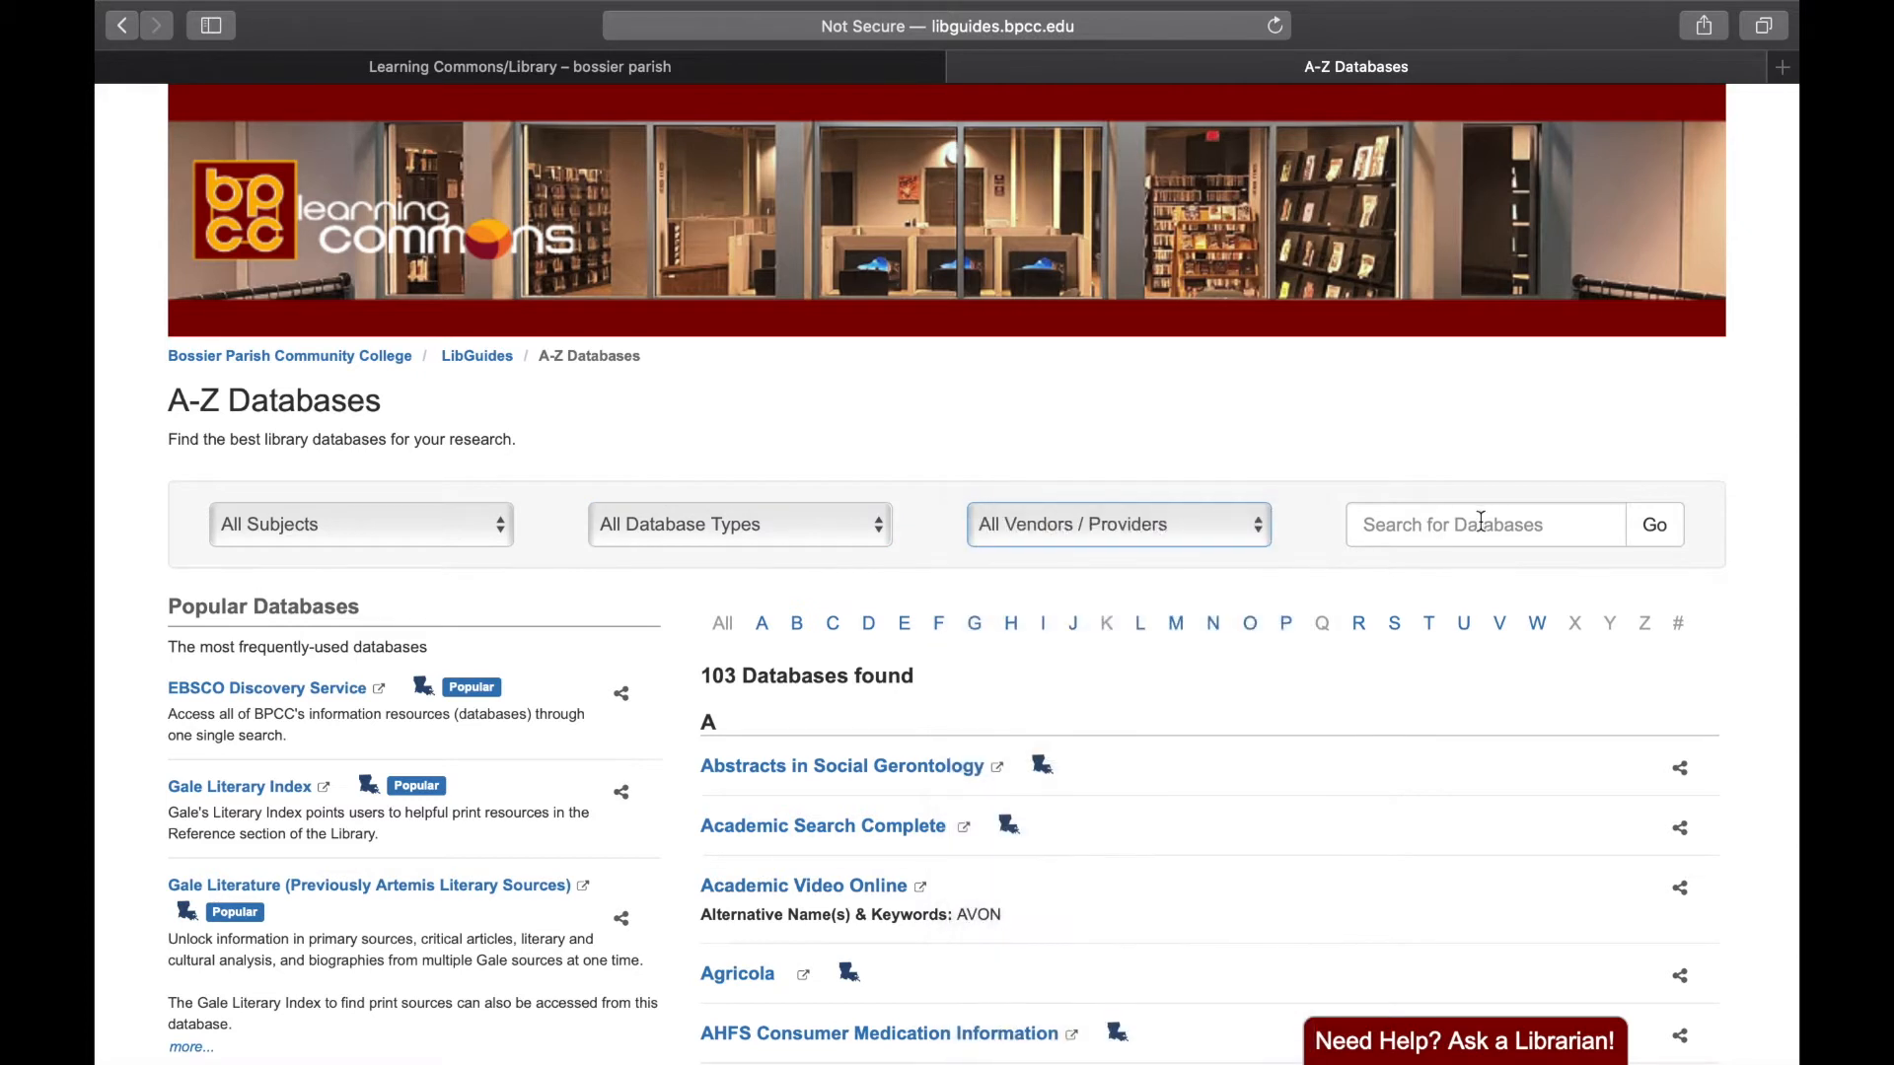
left_click(1486, 525)
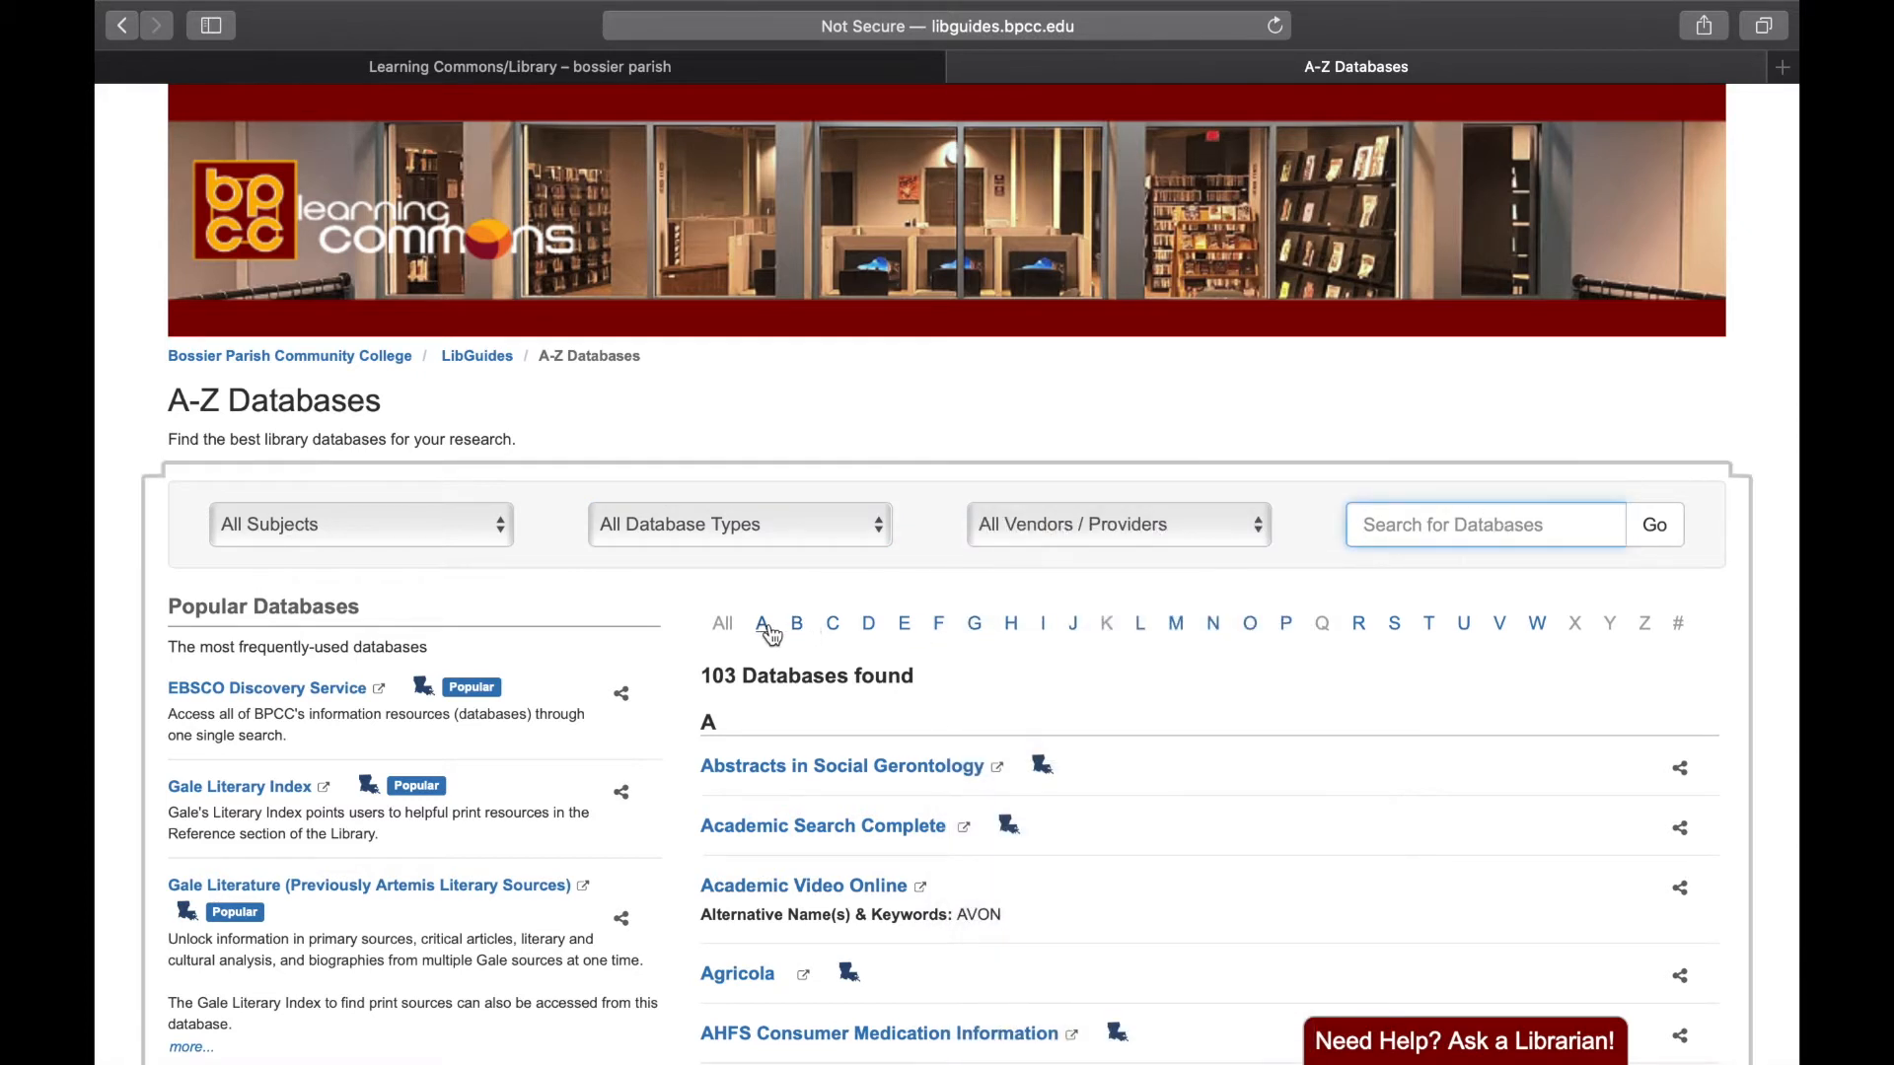
left_click(763, 623)
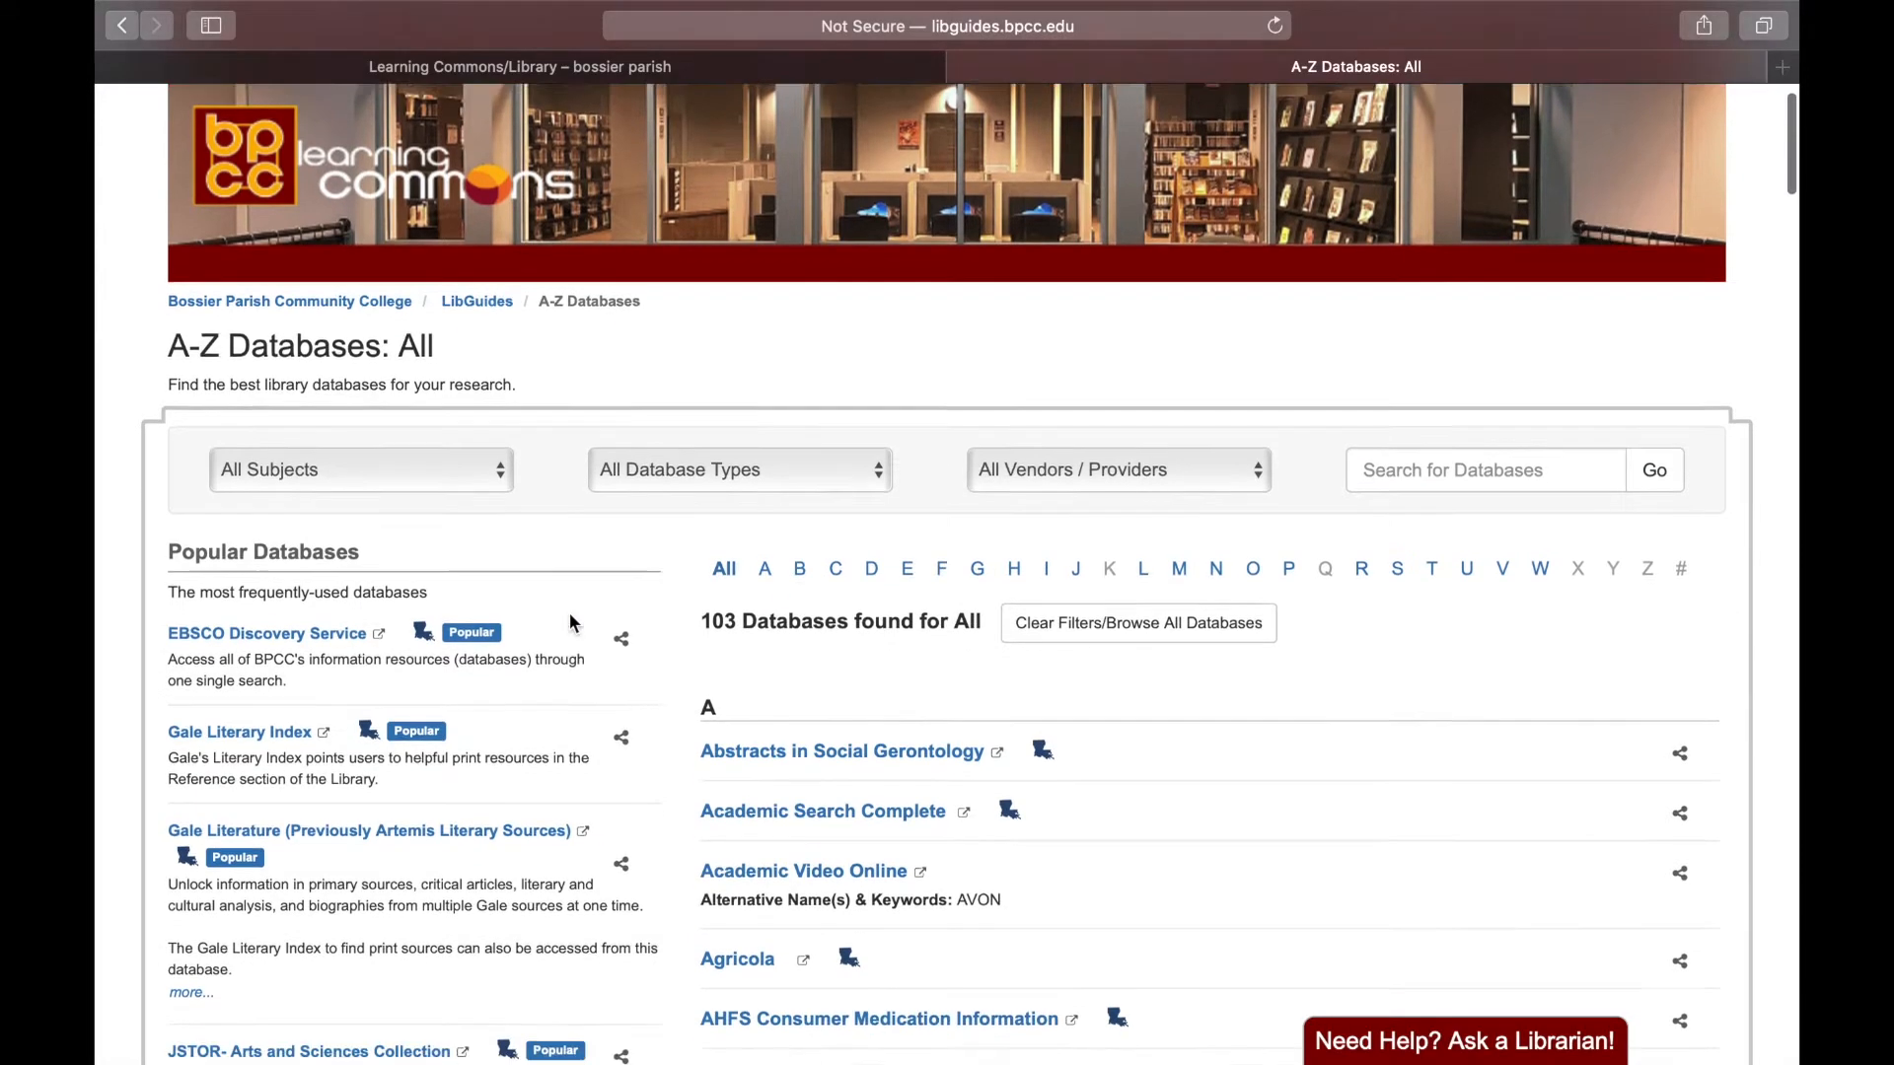
scroll("down", 3)
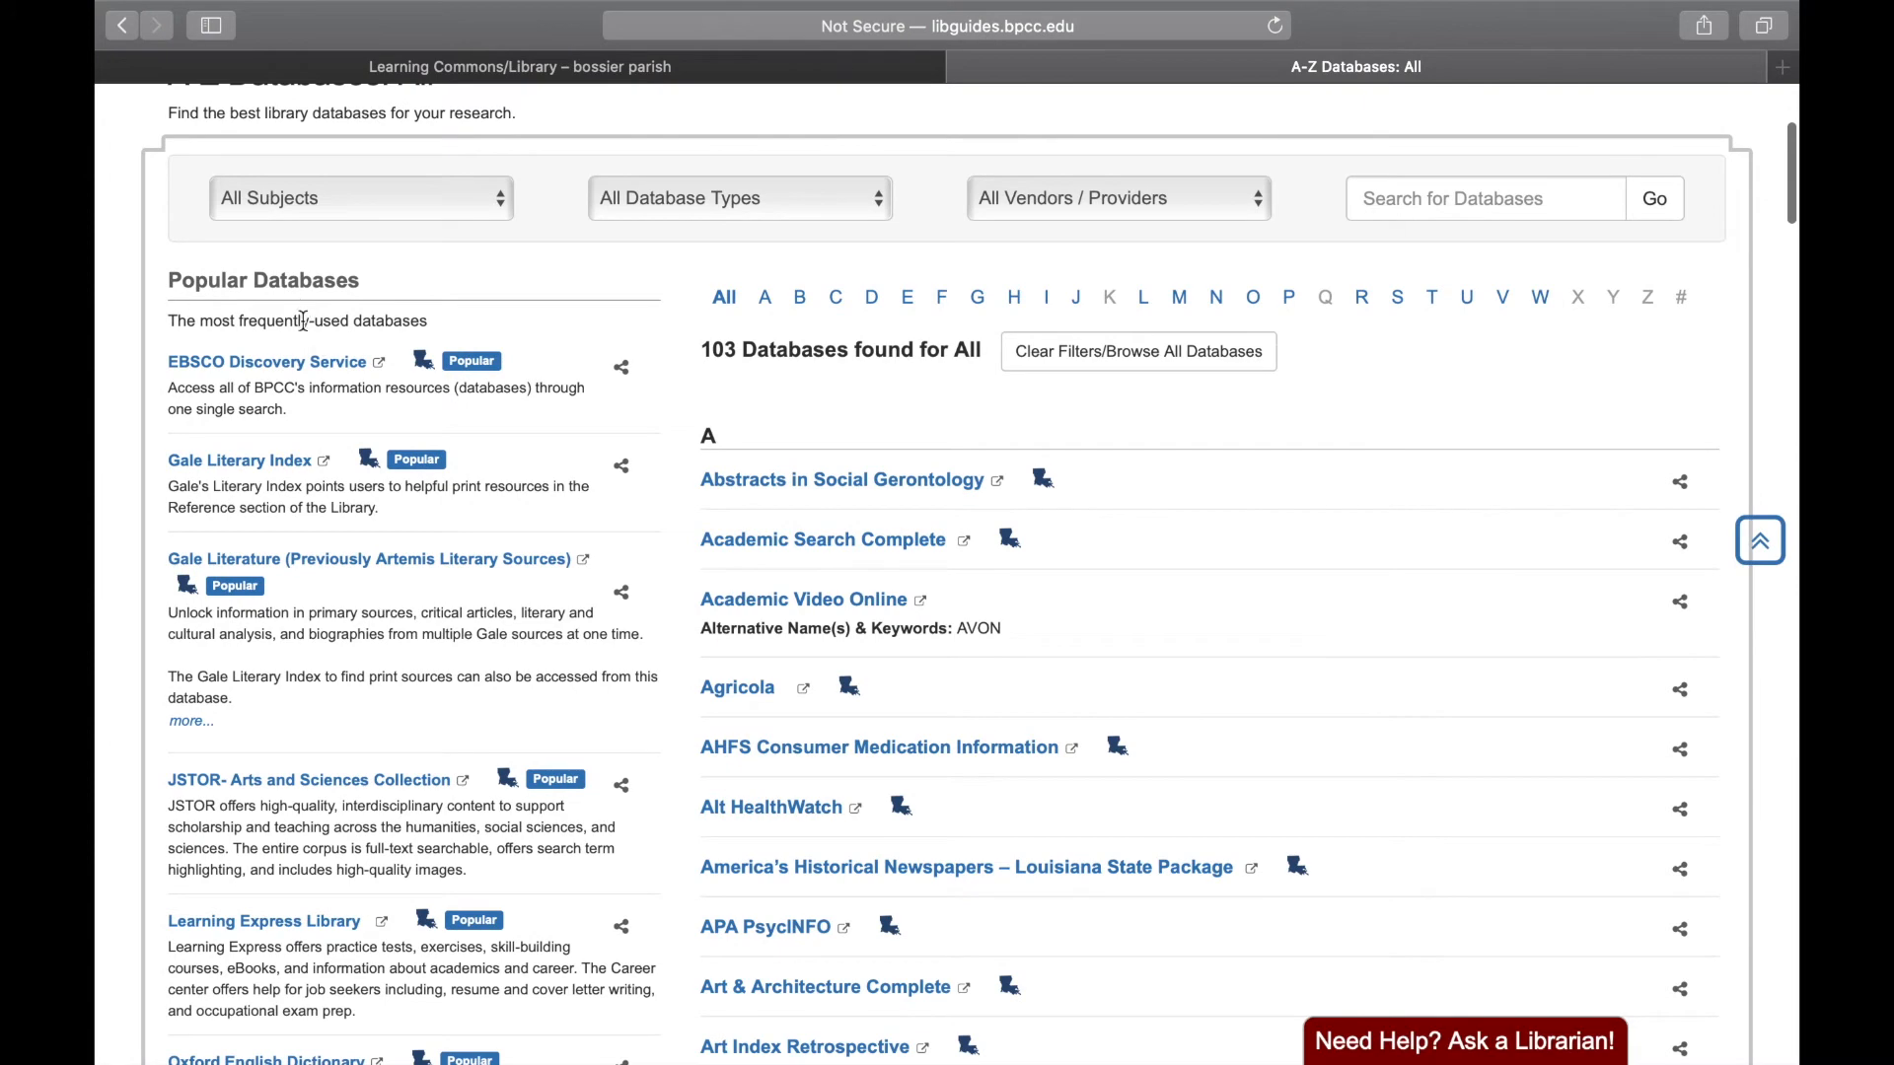
mouse_move(307, 791)
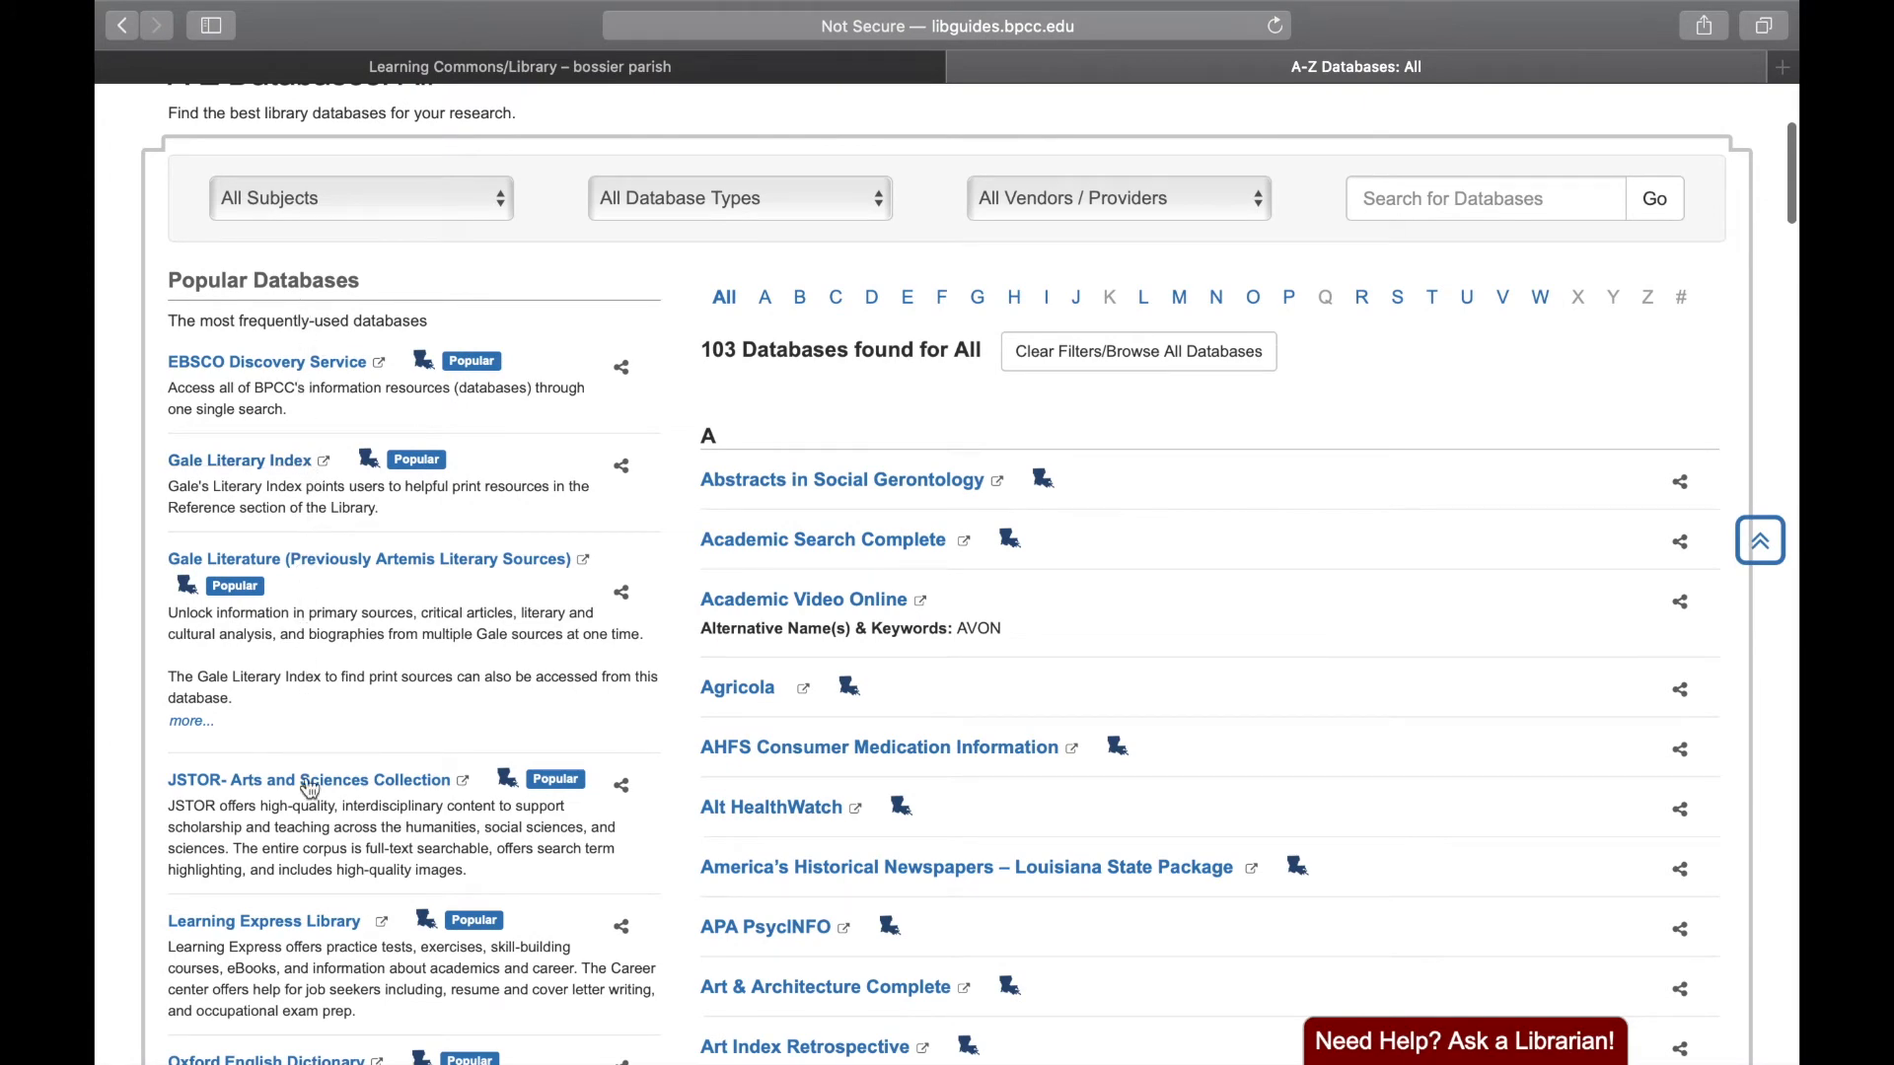
scroll("down", 3)
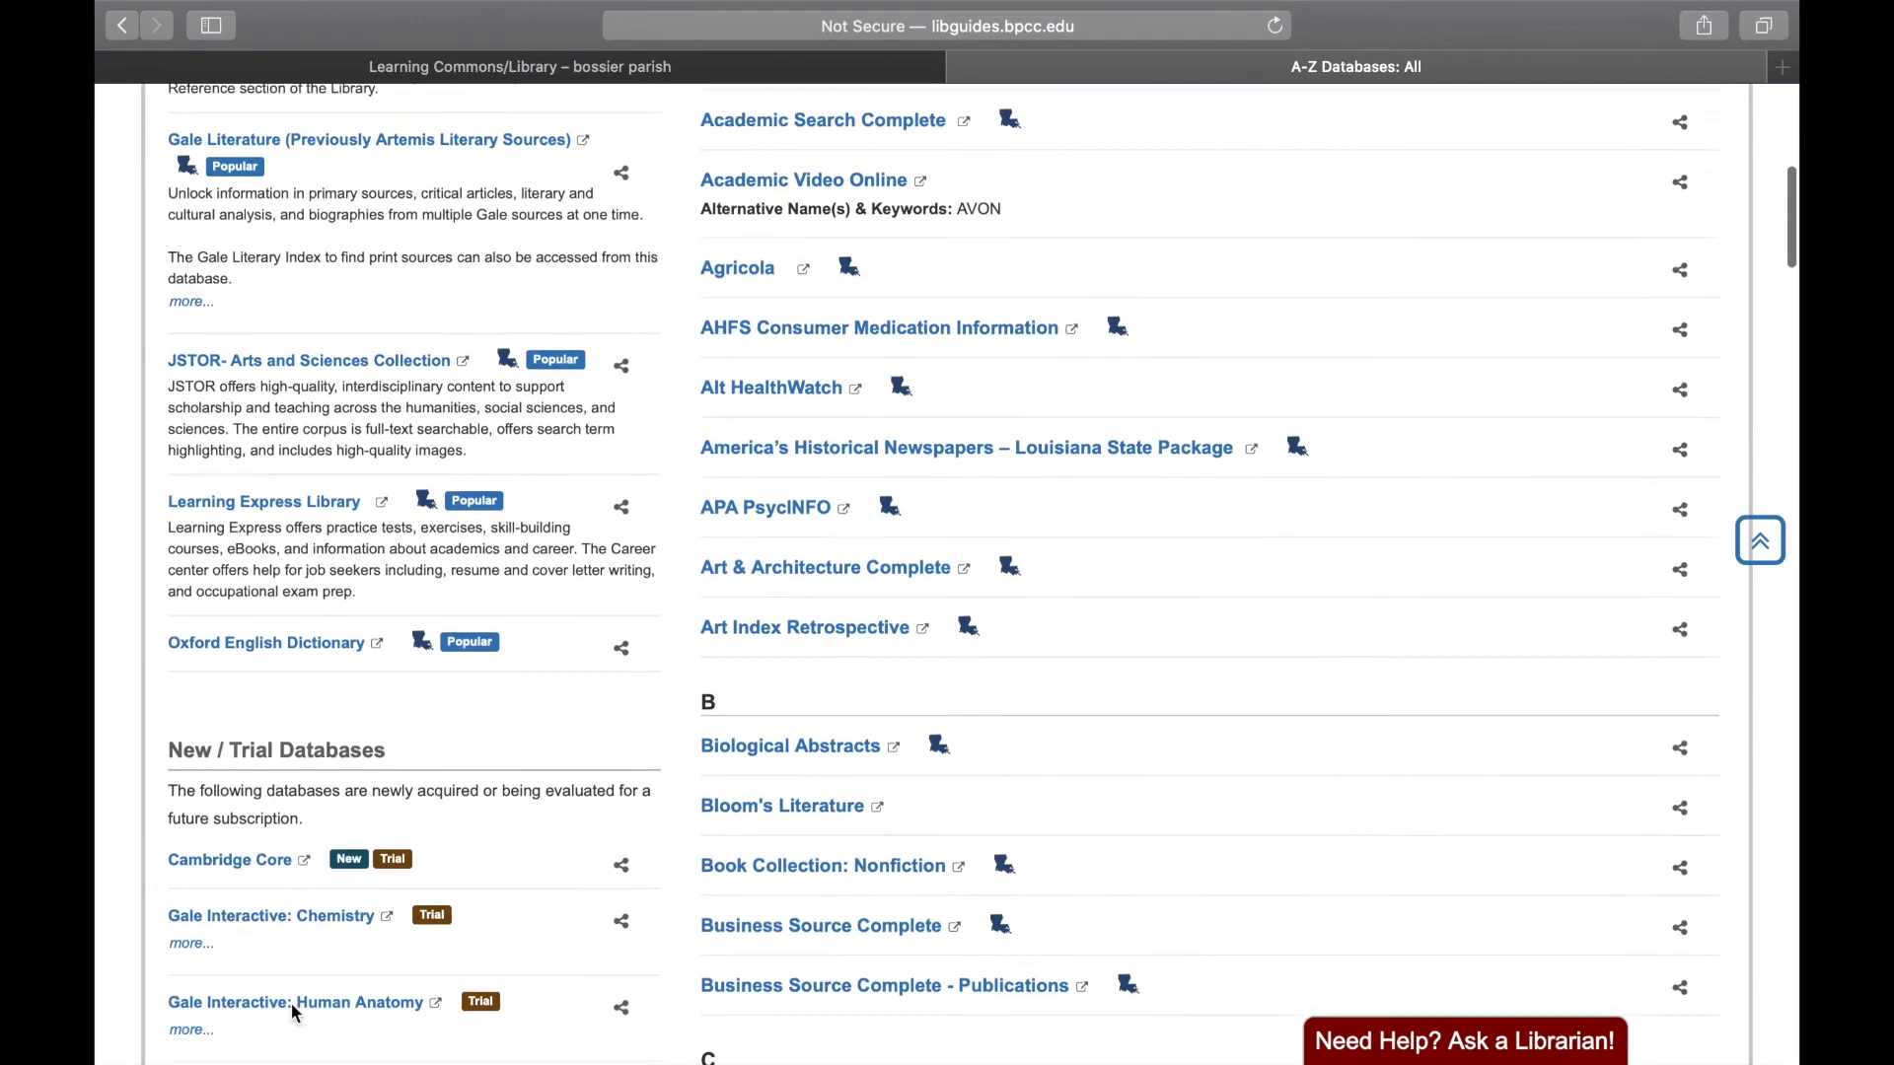
scroll("down", 3)
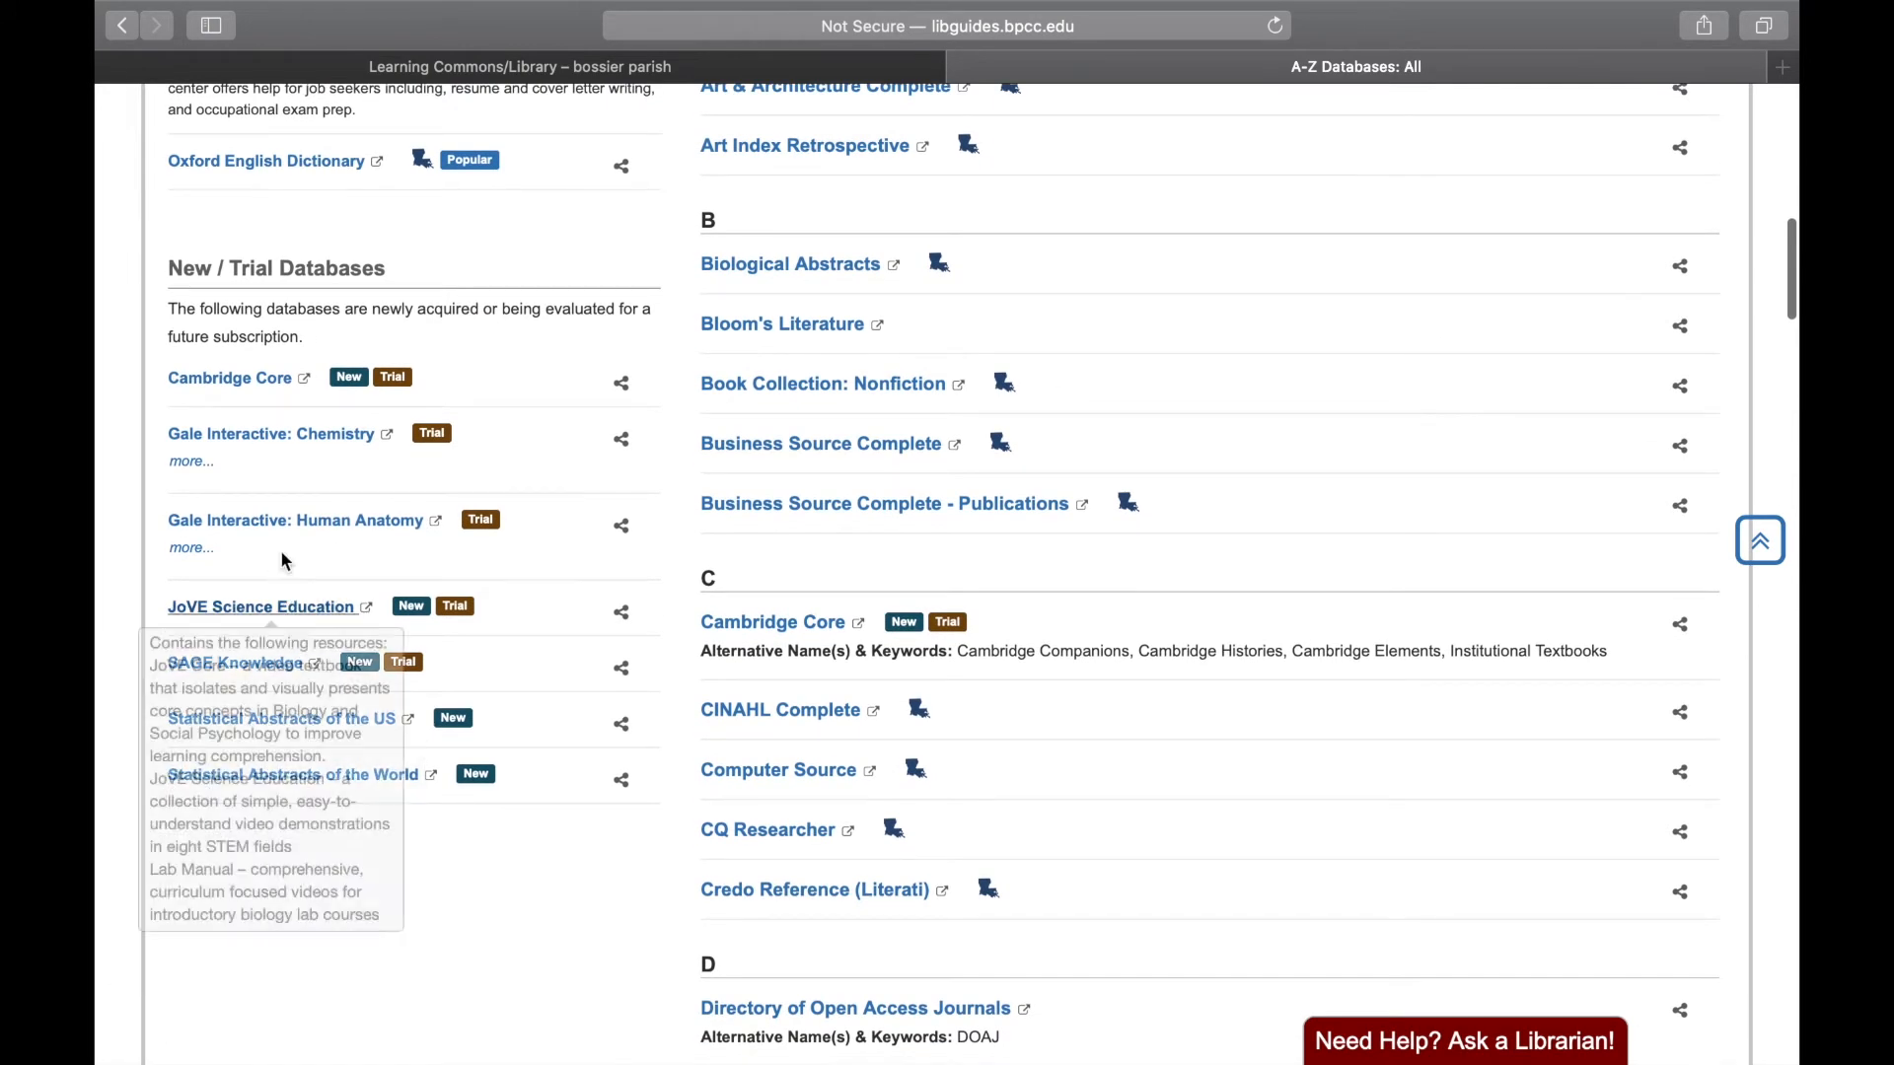
mouse_move(279, 382)
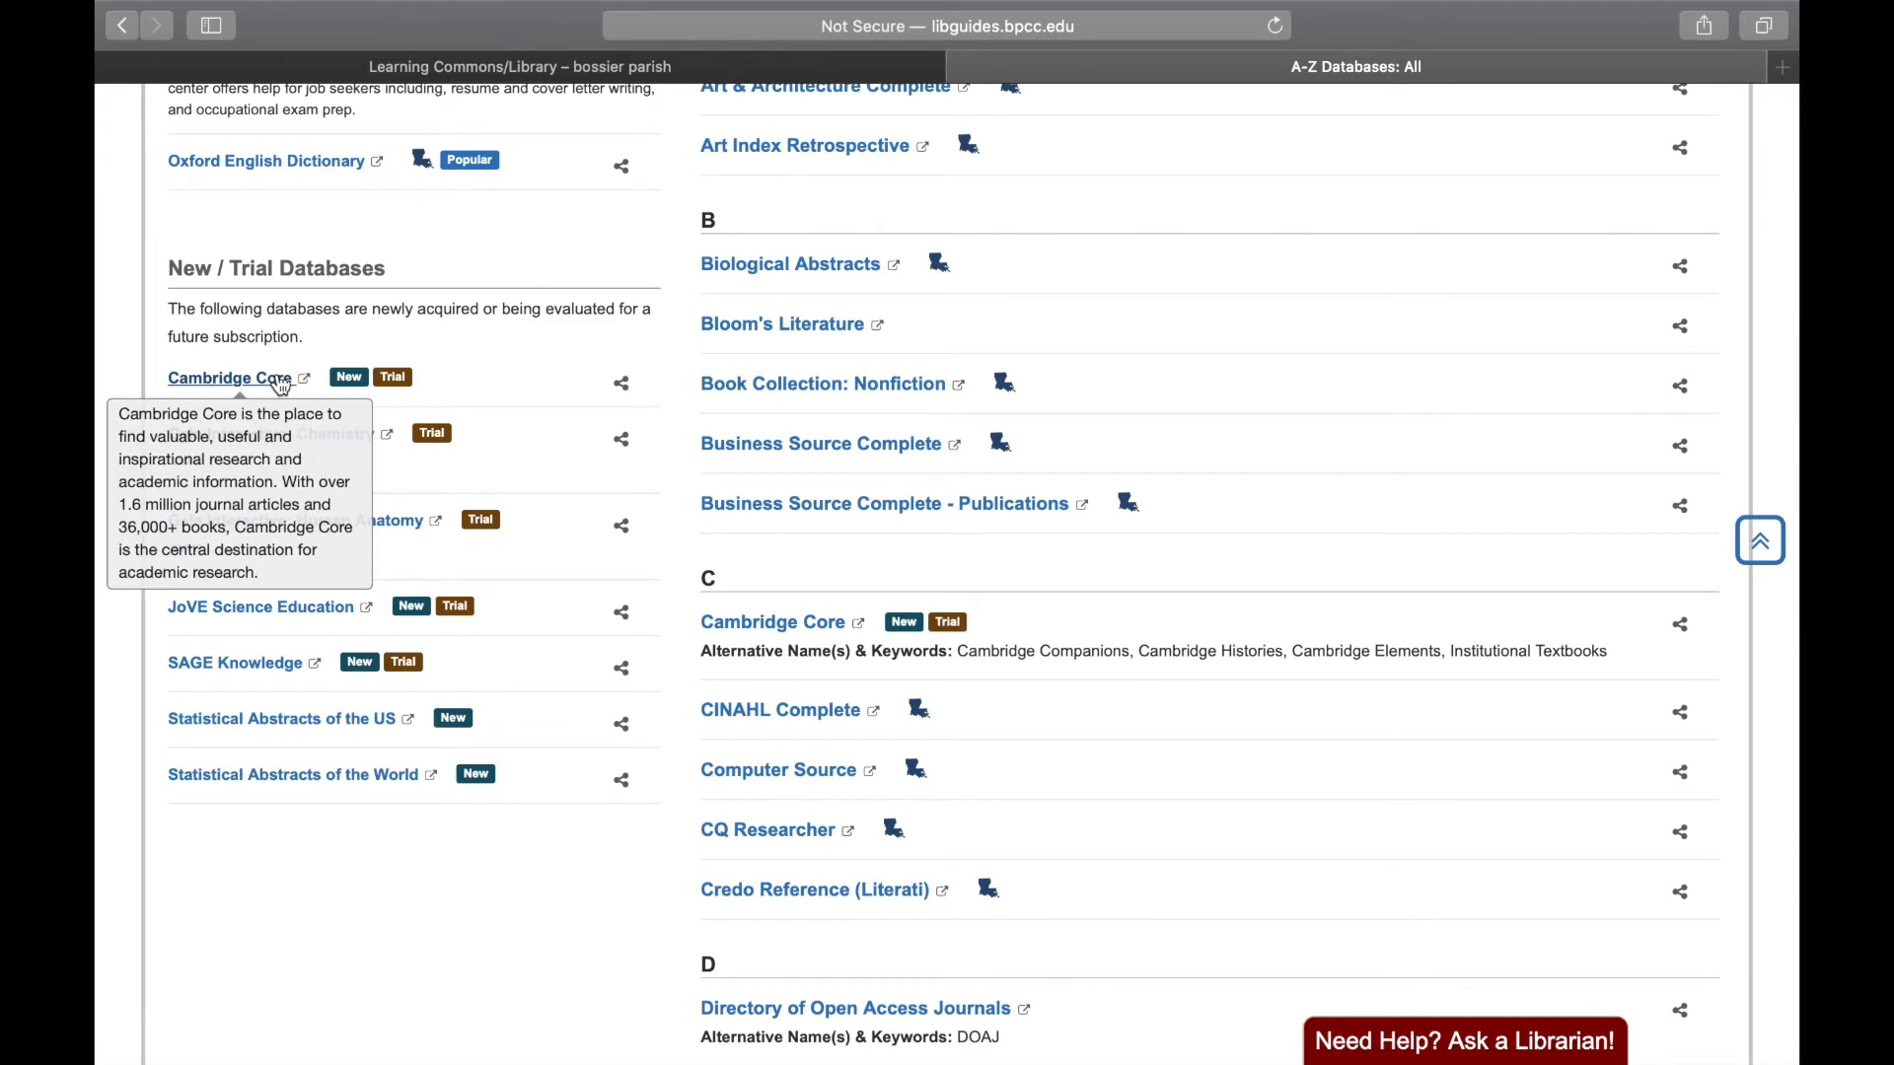
mouse_move(549, 304)
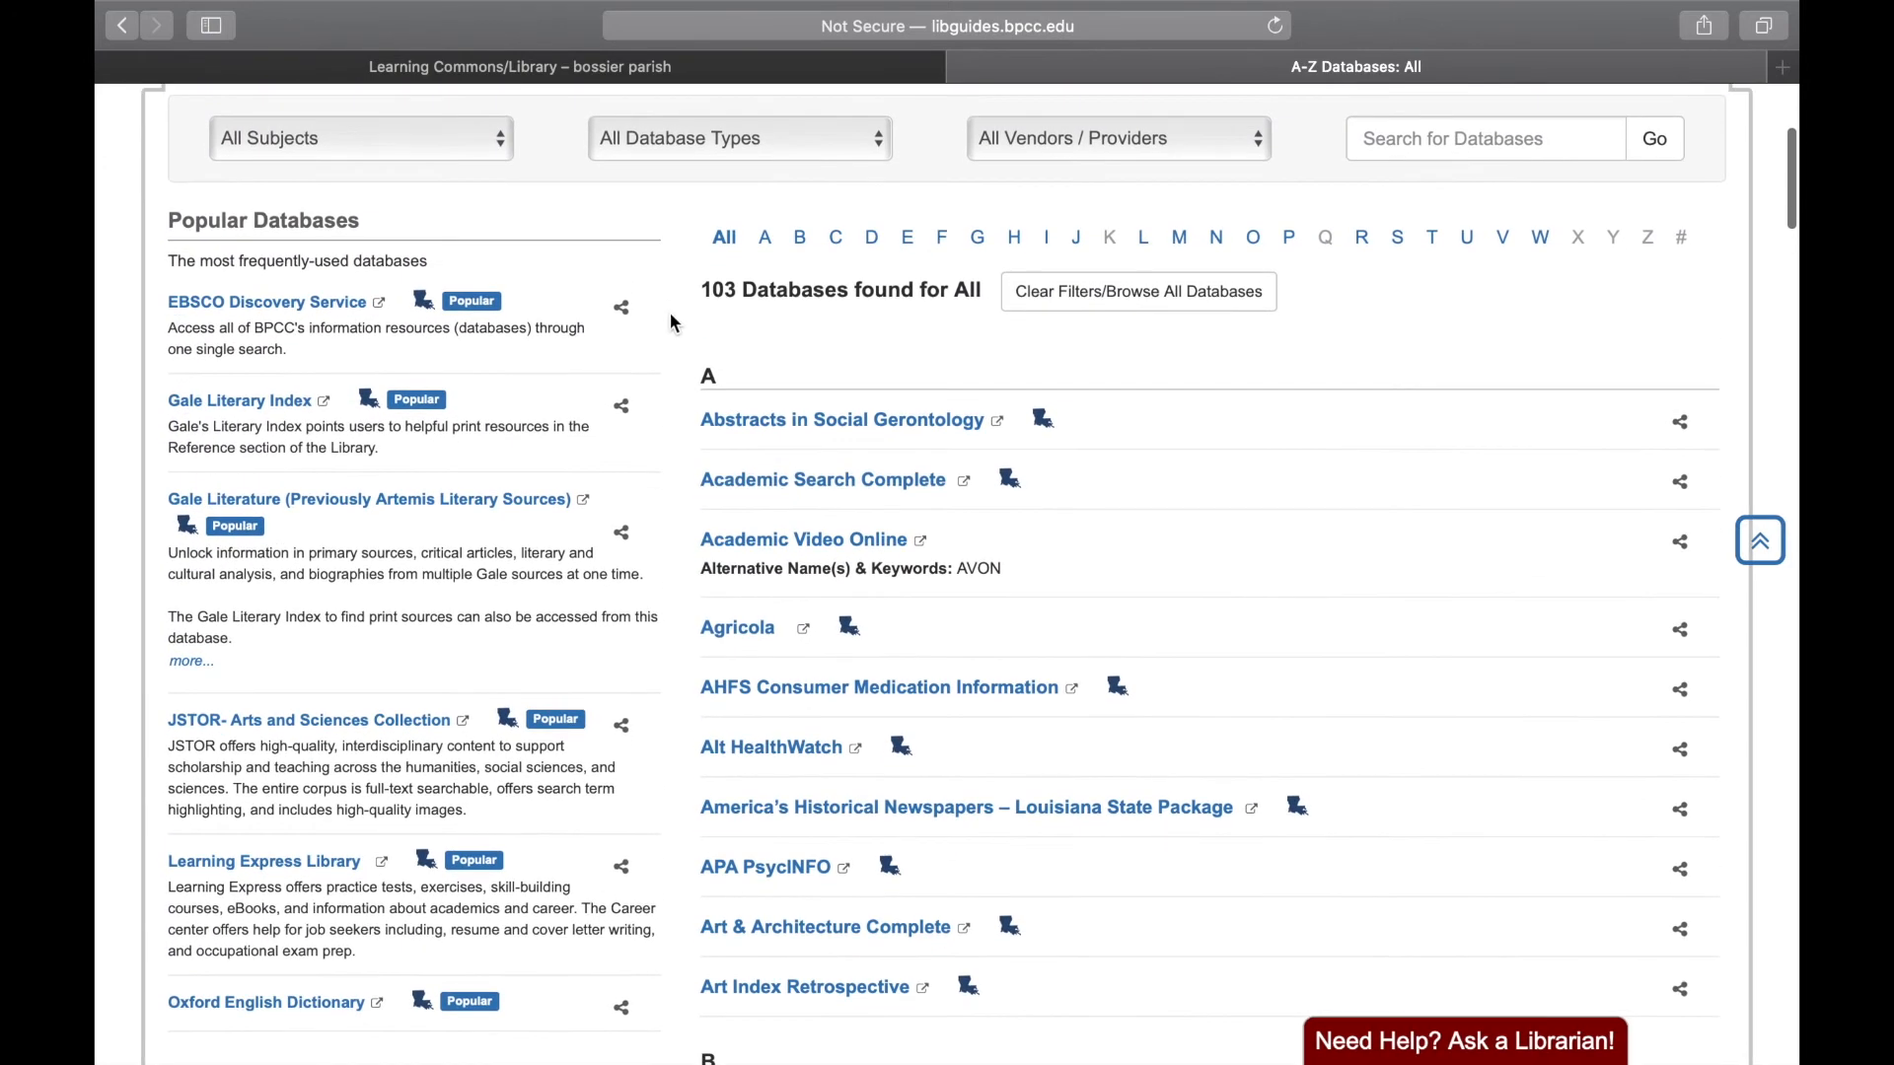
mouse_move(782, 540)
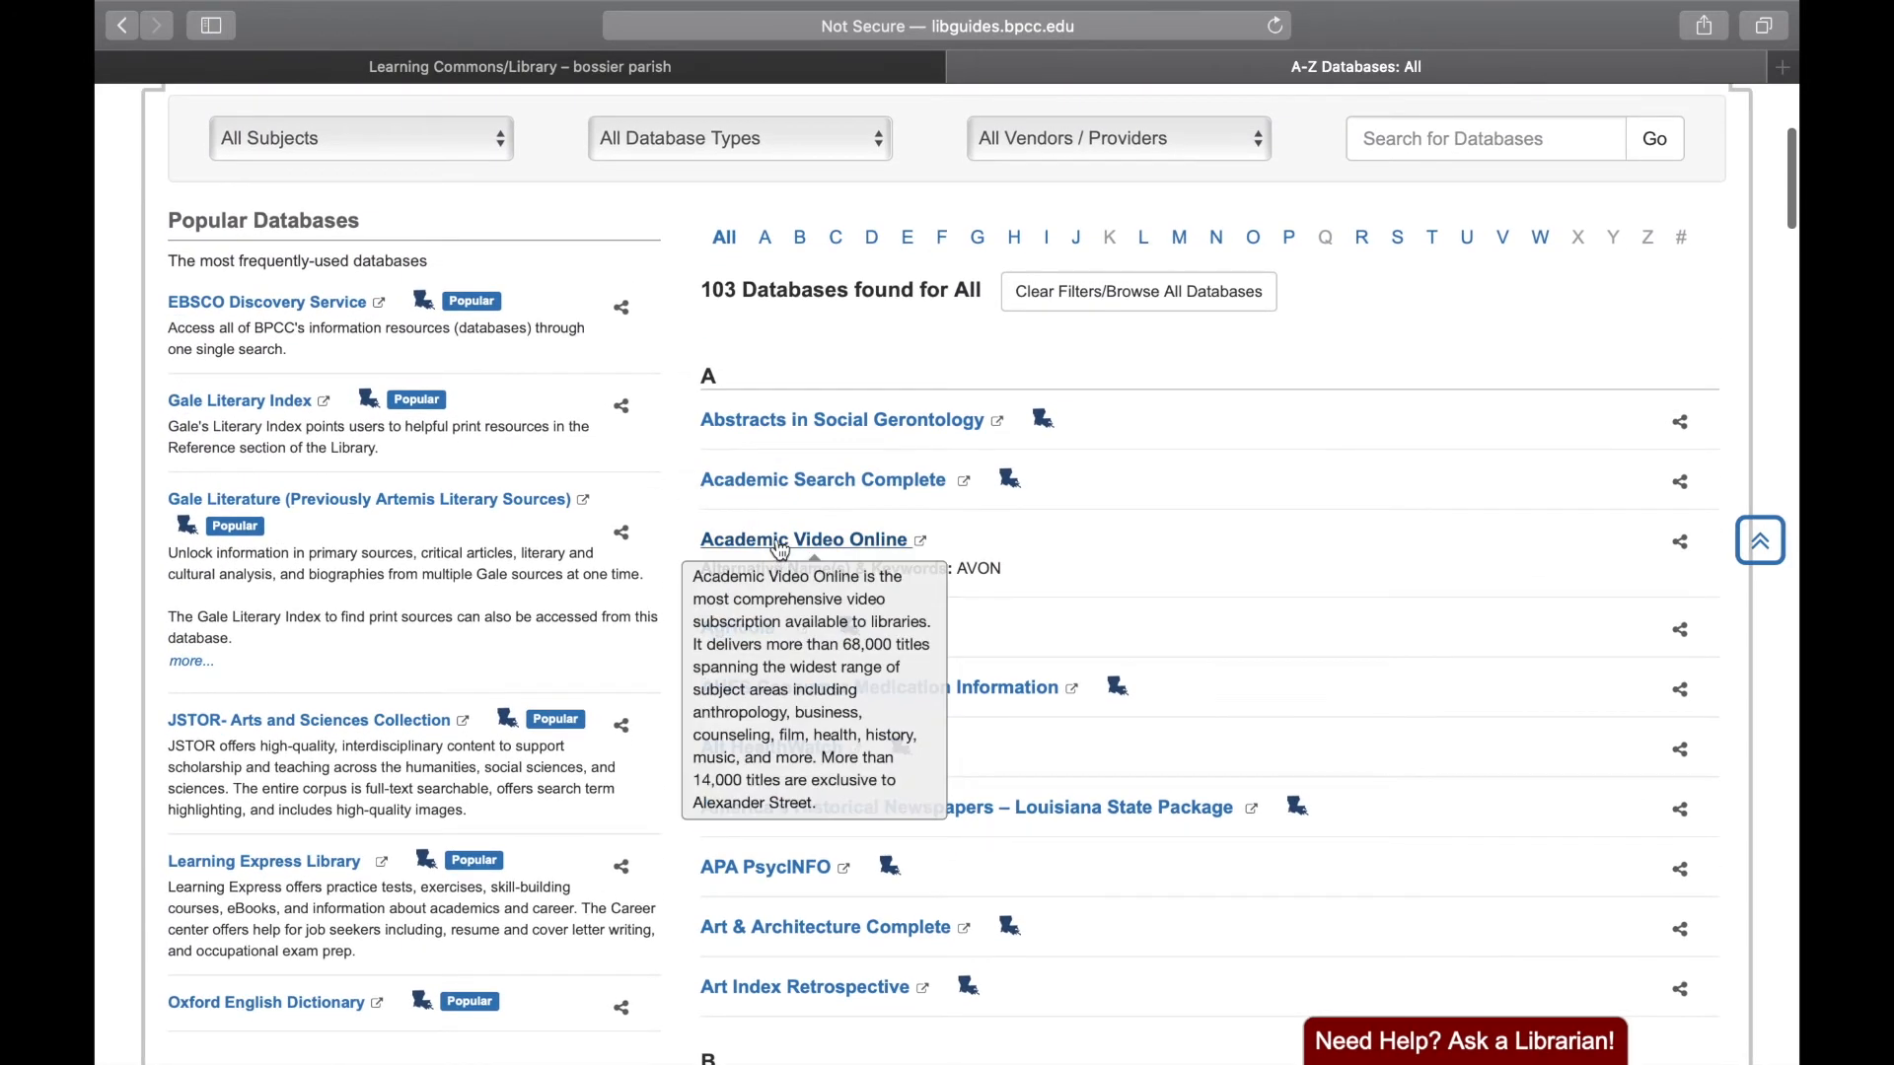
Open the Academic Video Online database link in a new tab.
left_click(783, 539)
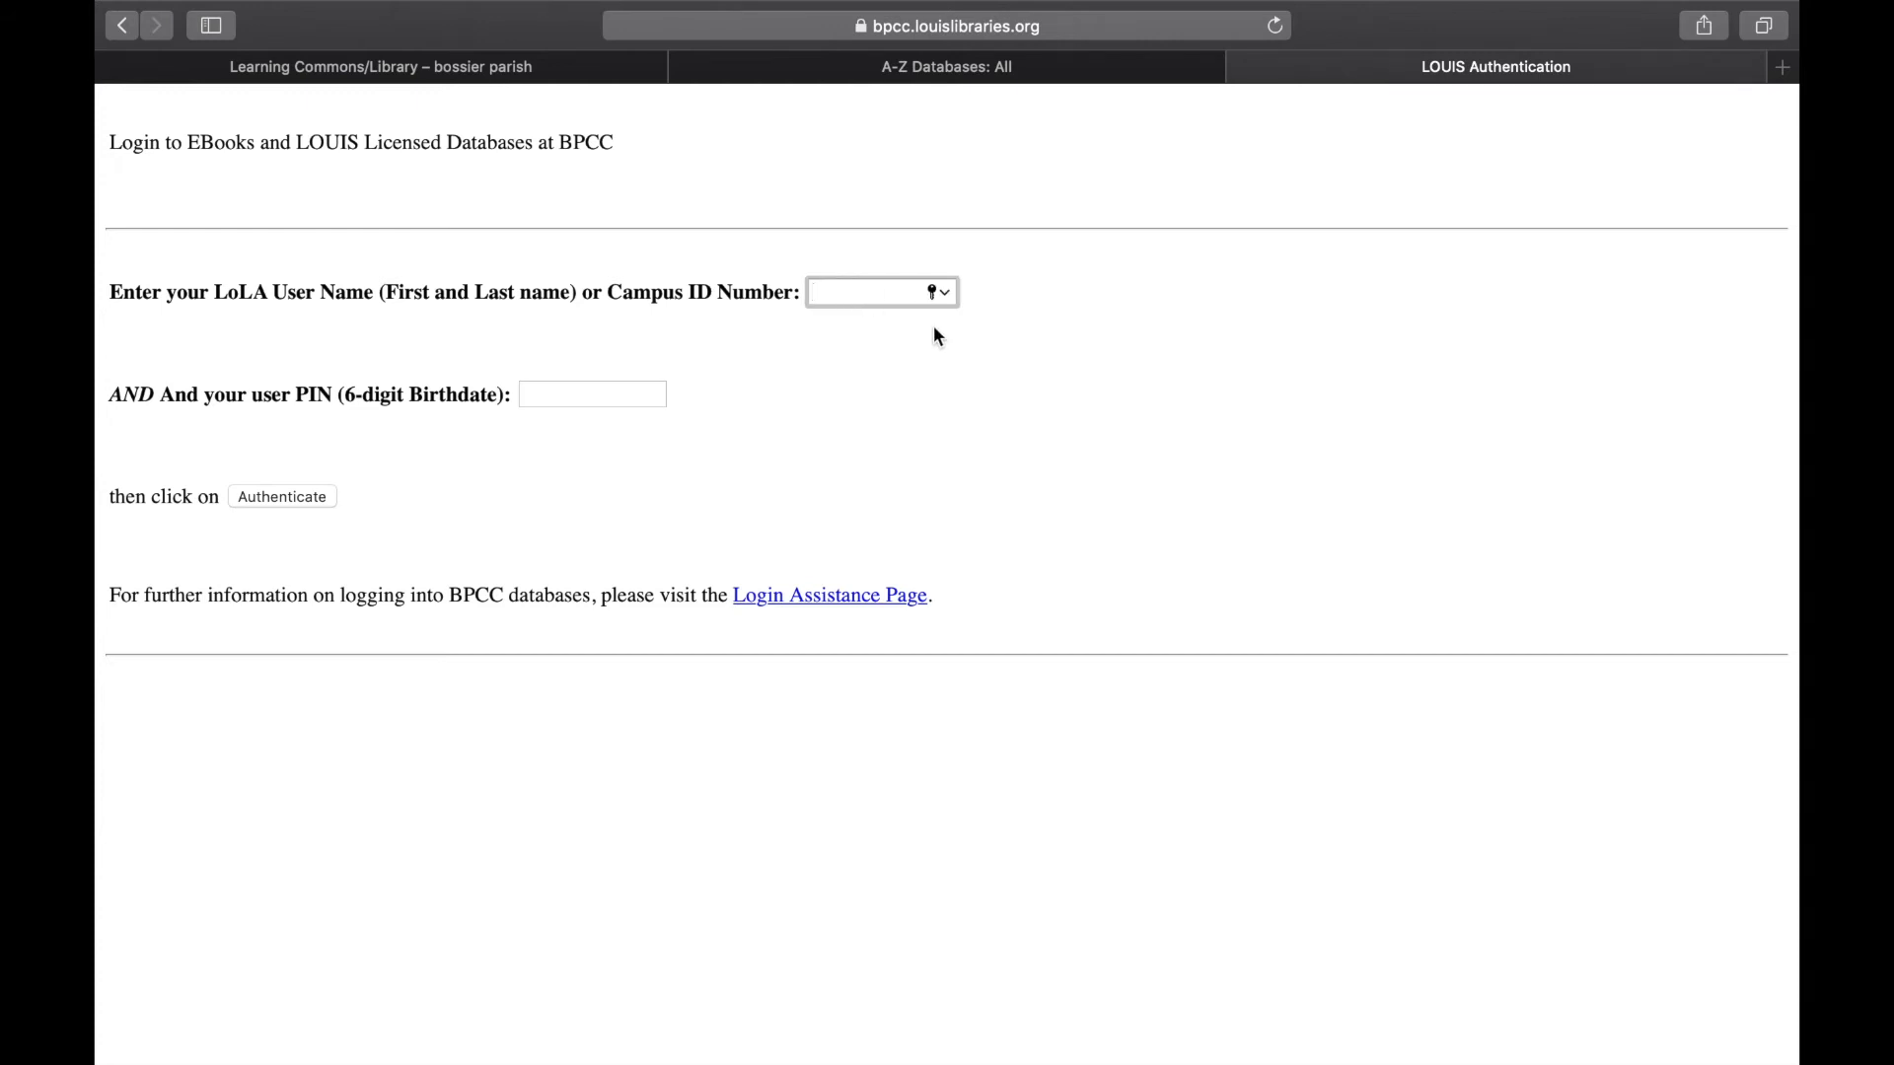
type("adrianjohnson7")
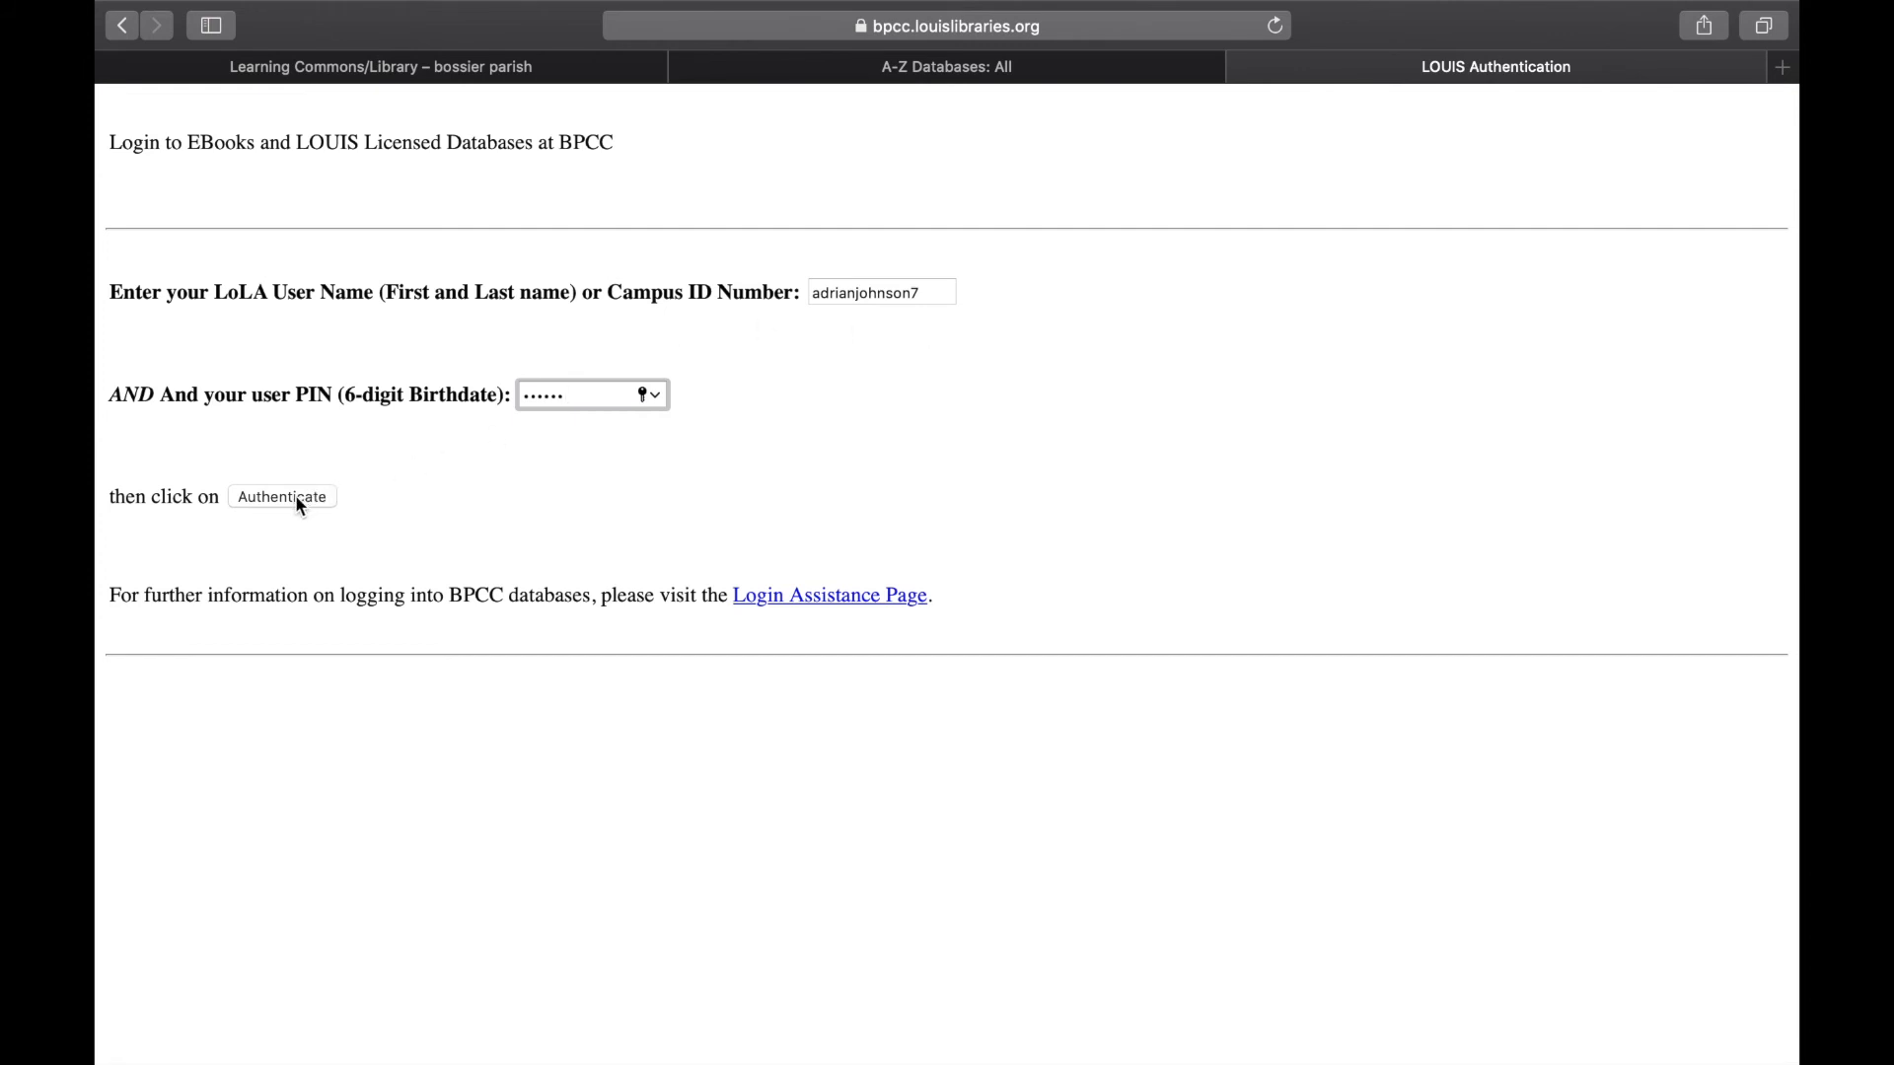
left_click(283, 496)
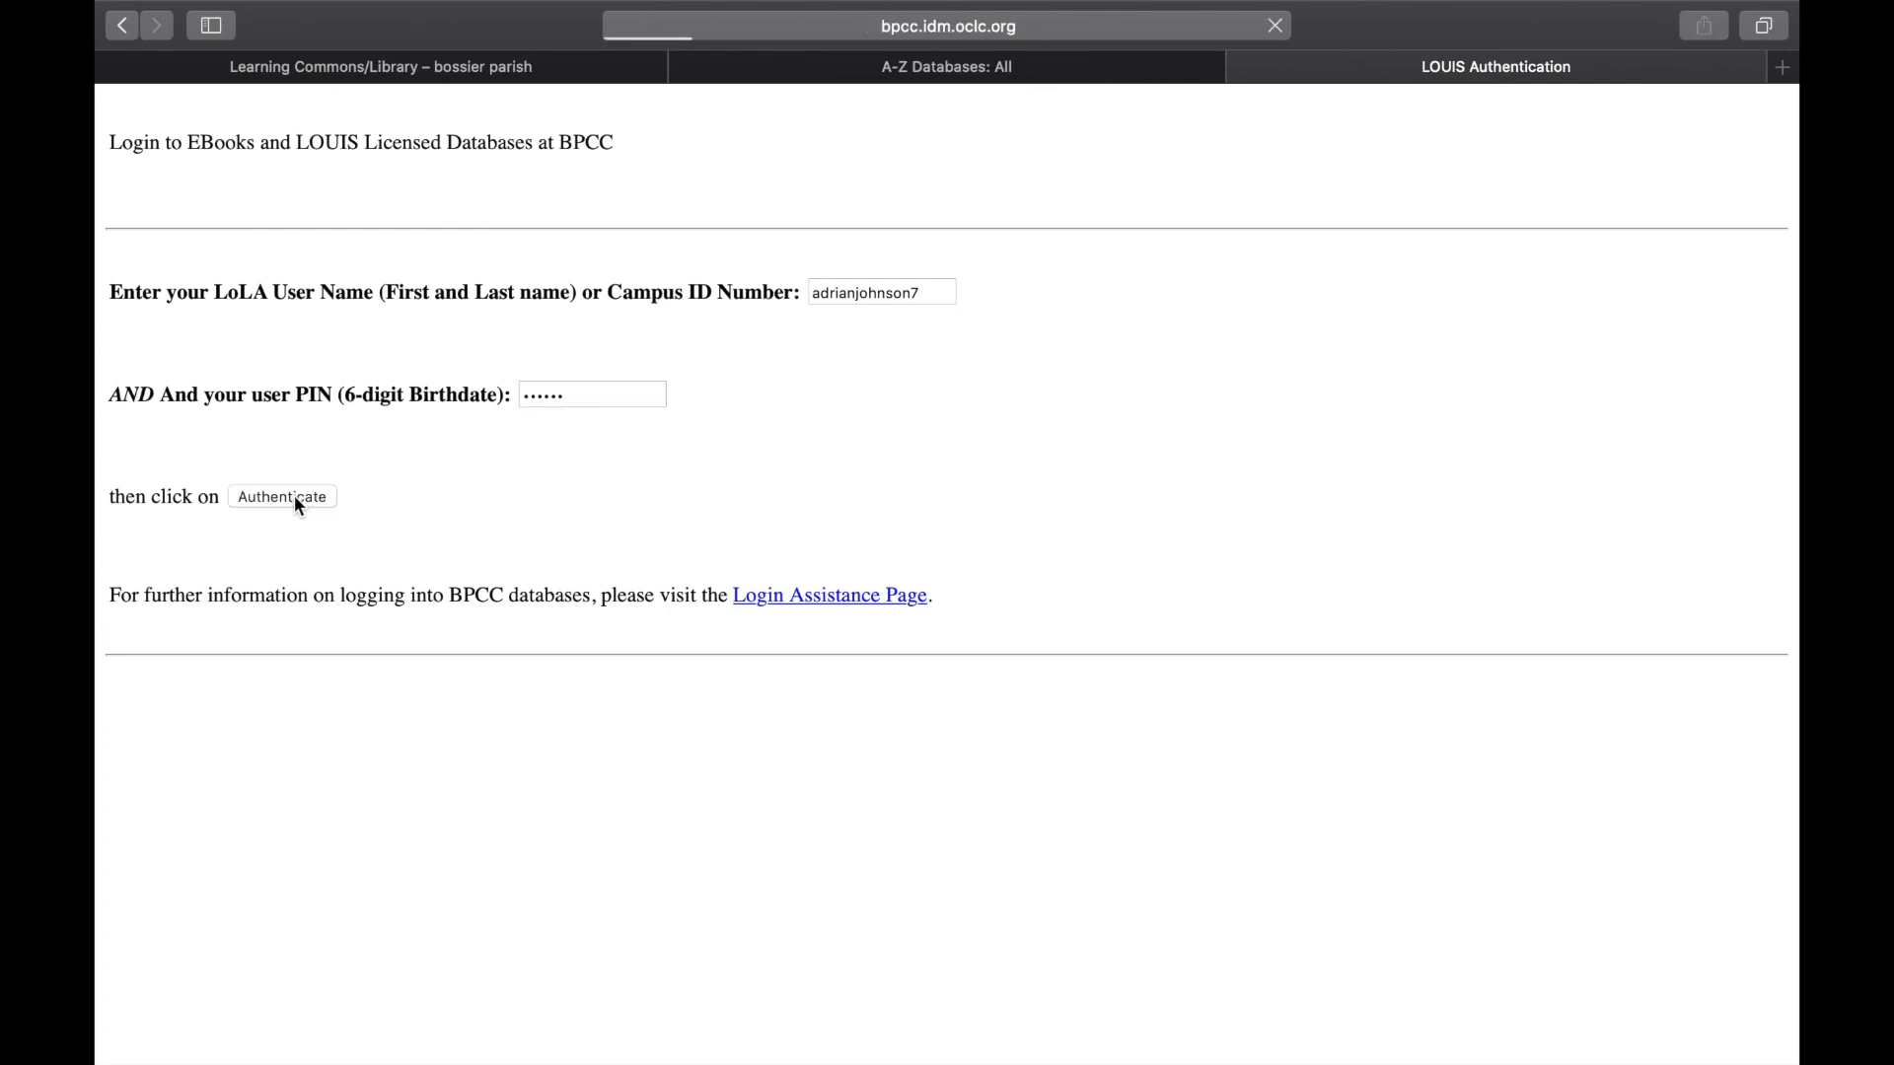
left_click(283, 496)
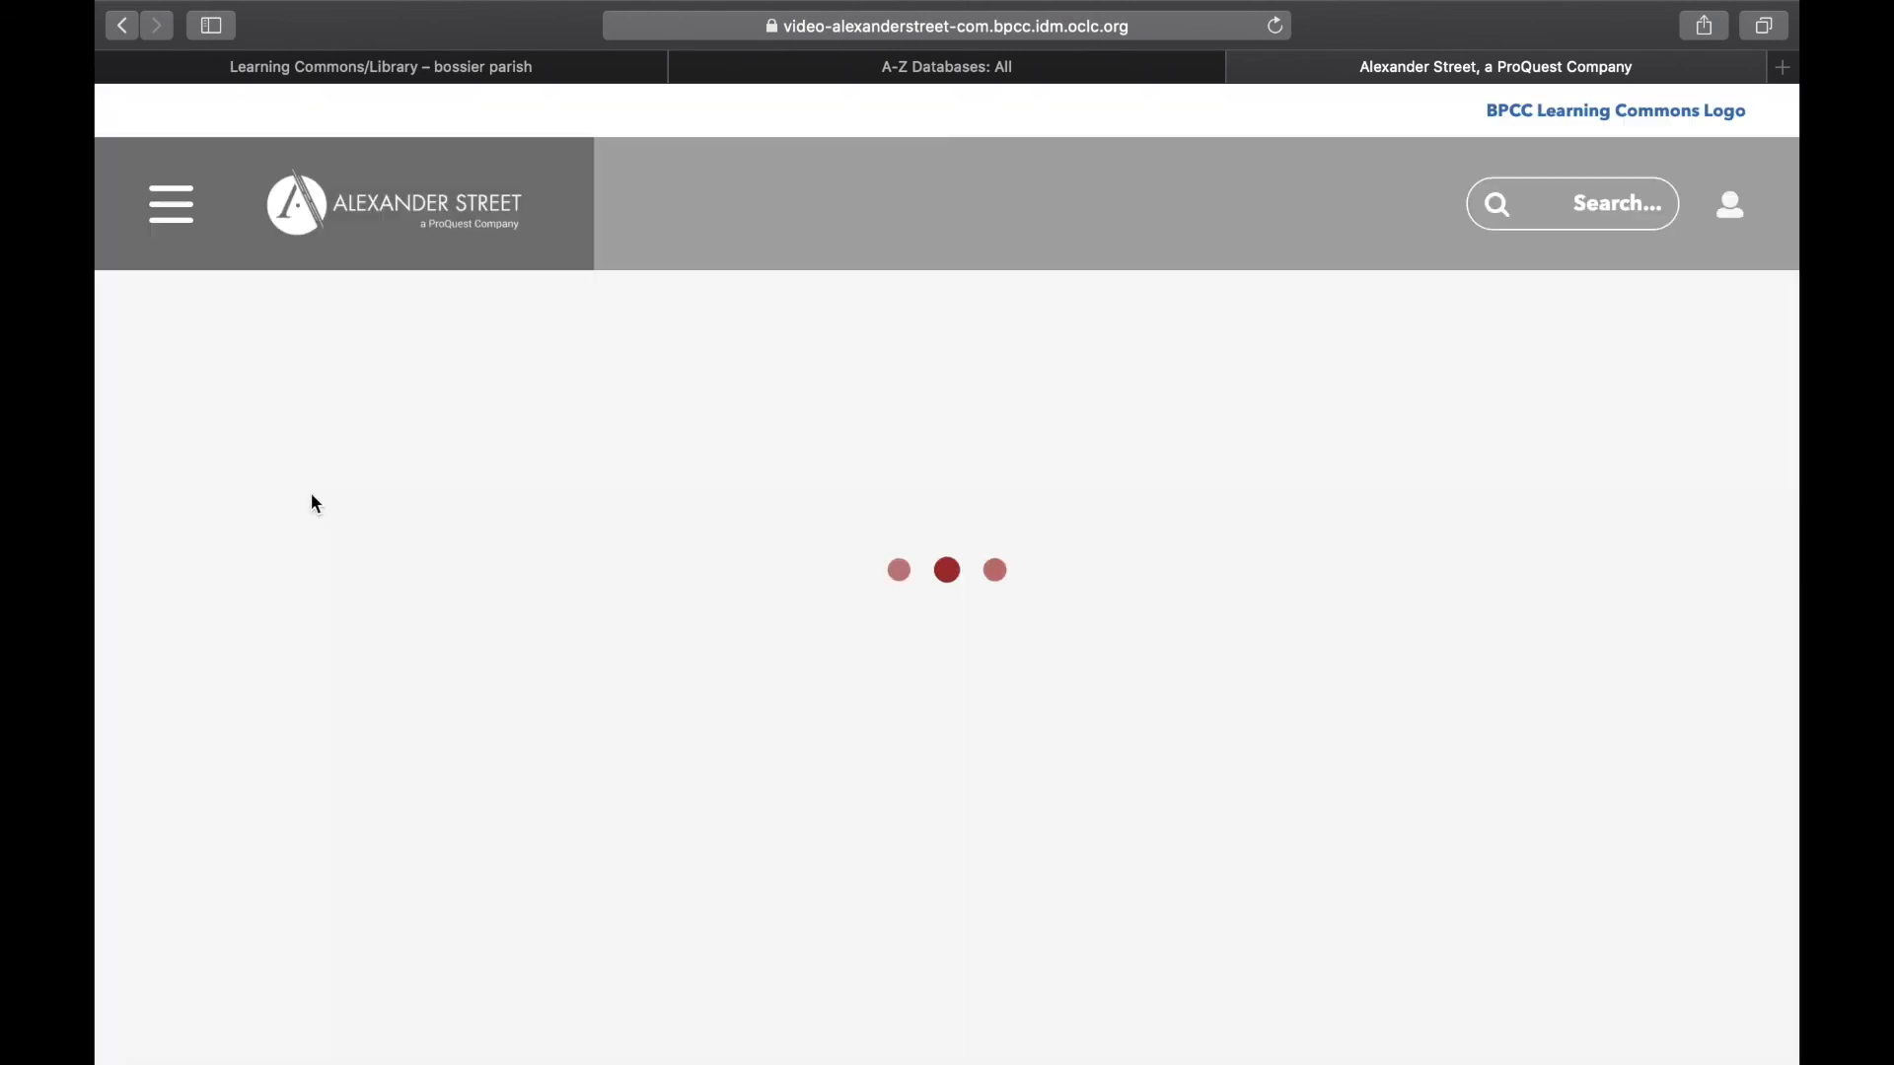